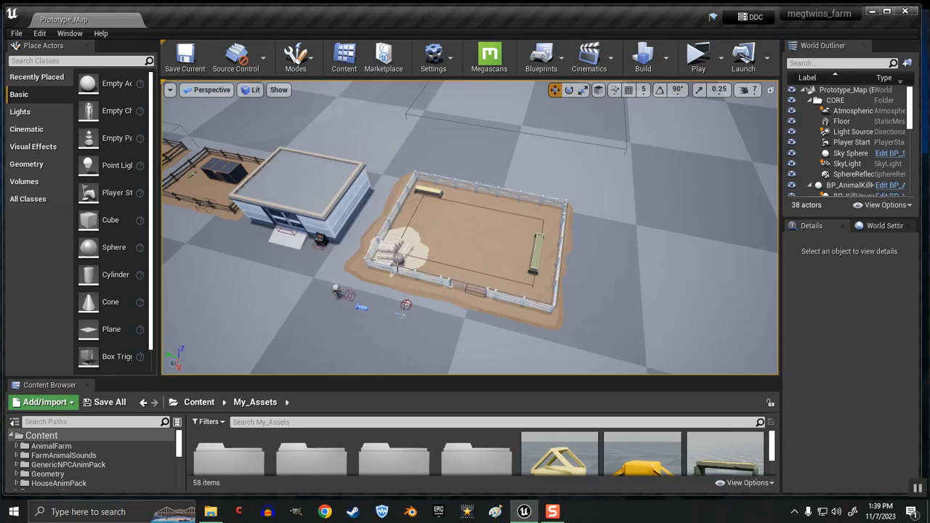
Step: Place Ch_Bull from My_Animals > Bull onto the empty floor and position it
{"action": "left_click_drag", "start_coordinate": [382, 385], "coordinate": [381, 278]}
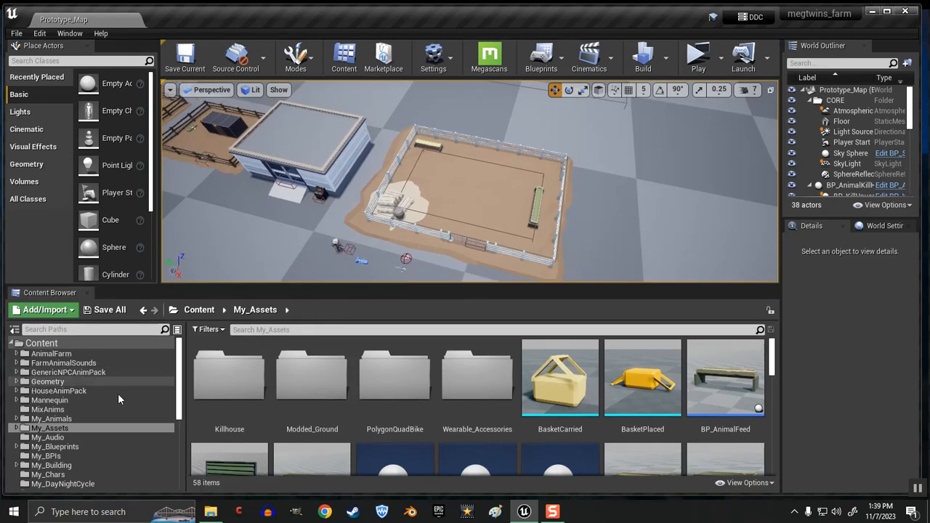
{"action": "mouse_move", "coordinate": [45, 475]}
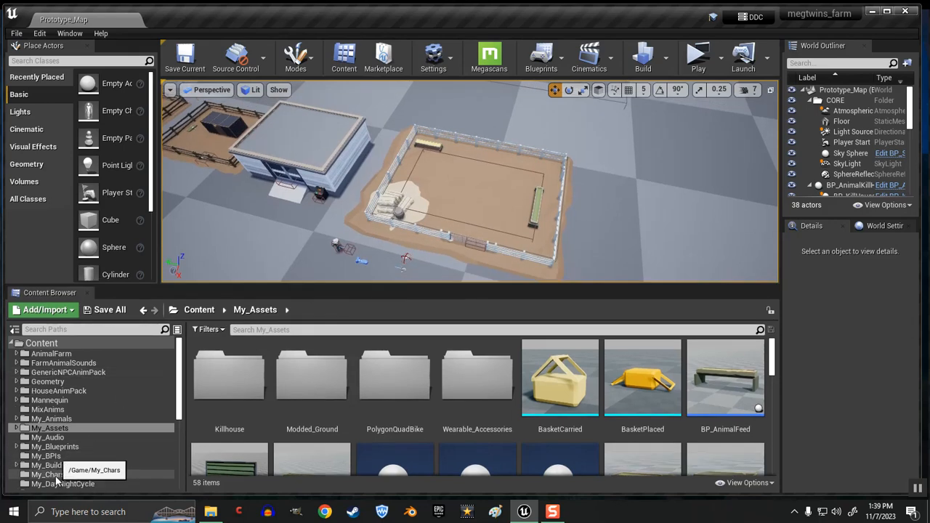
{"action": "mouse_move", "coordinate": [440, 286]}
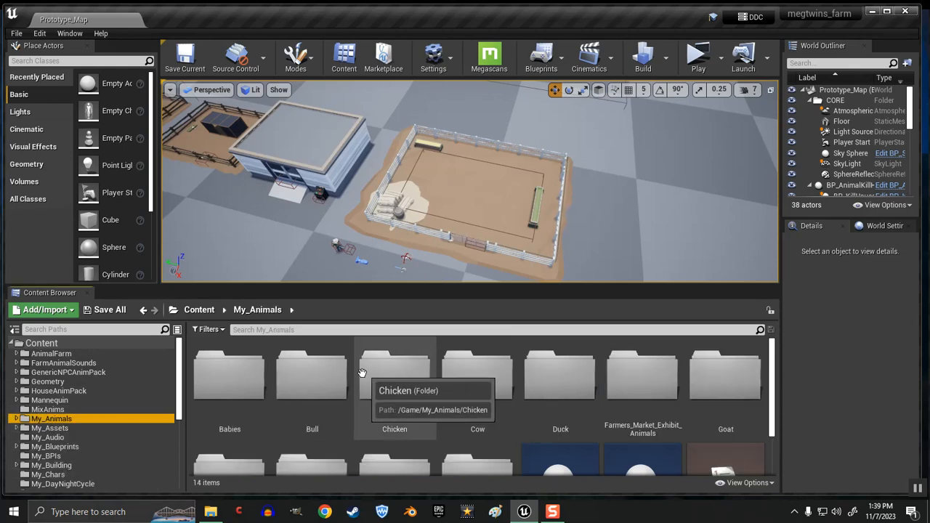
{"action": "mouse_move", "coordinate": [311, 391]}
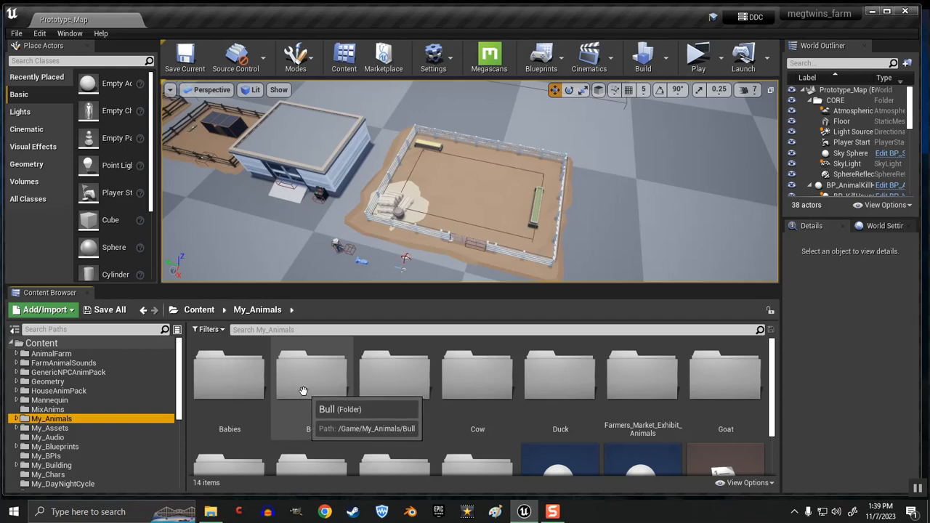
{"action": "double_click", "coordinate": [311, 374]}
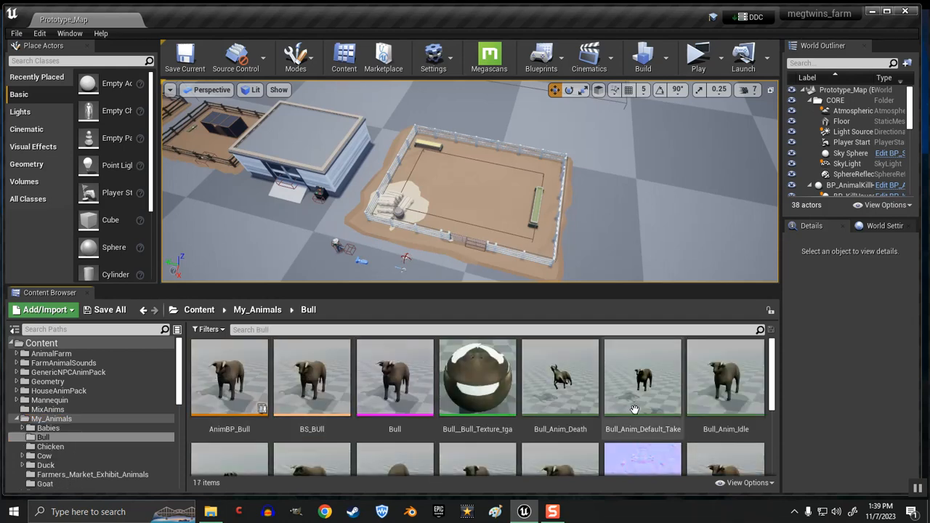
{"action": "scroll", "scroll_direction": "down", "scroll_amount": 3}
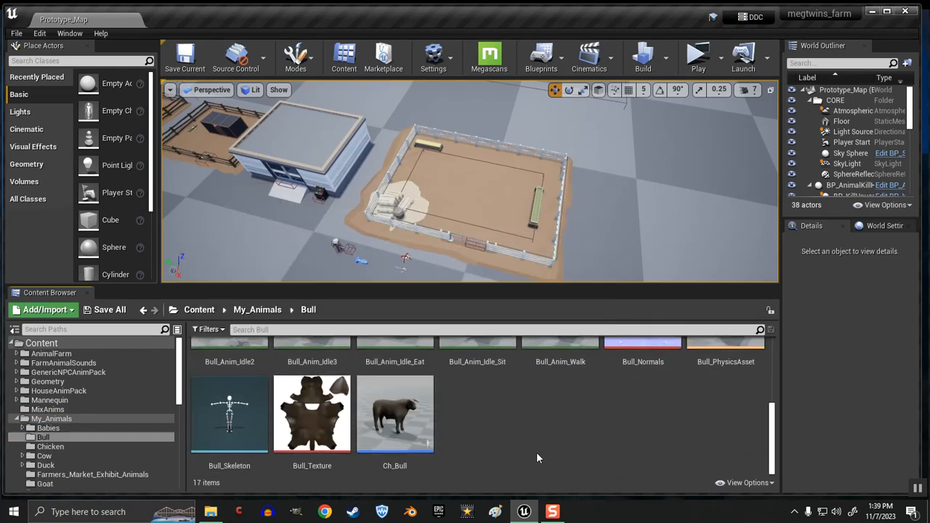
{"action": "left_click_drag", "start_coordinate": [394, 414], "coordinate": [472, 111]}
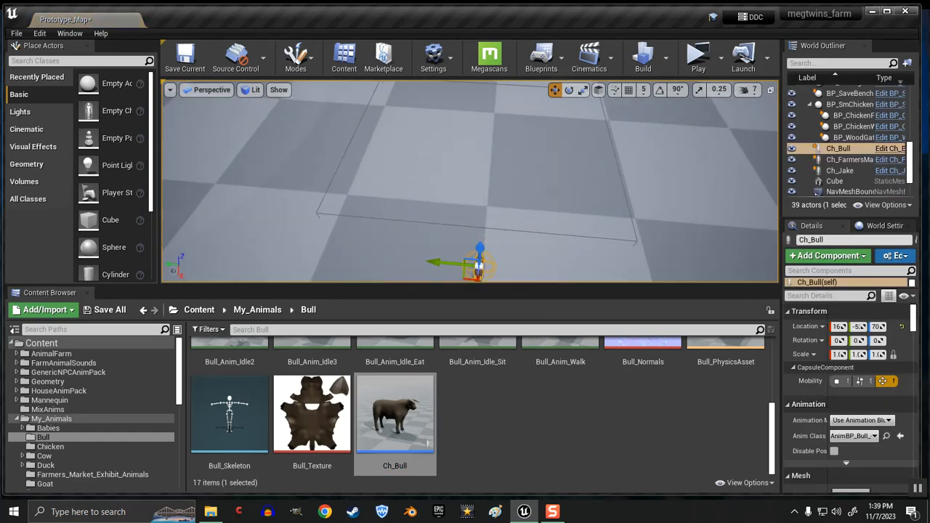
{"action": "left_click_drag", "start_coordinate": [475, 265], "coordinate": [494, 146]}
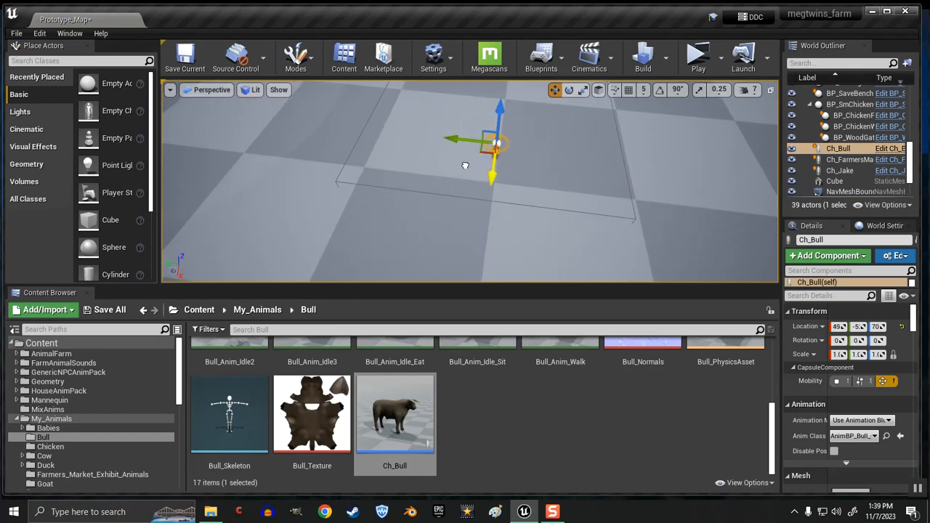
{"action": "left_click_drag", "start_coordinate": [494, 138], "coordinate": [421, 116]}
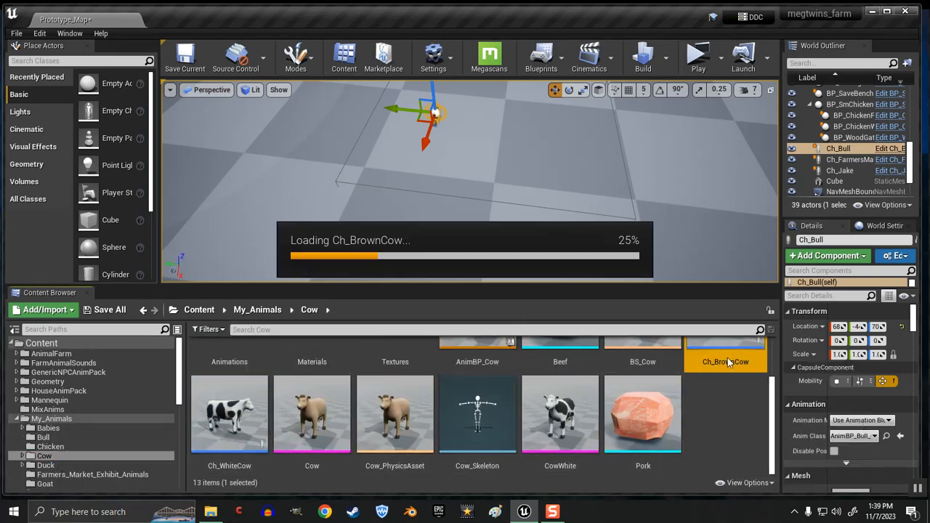
Step: Open the Ch_BrownCow blueprint and place Ch_BrownCow beside the bull
{"action": "double_click", "coordinate": [725, 339]}
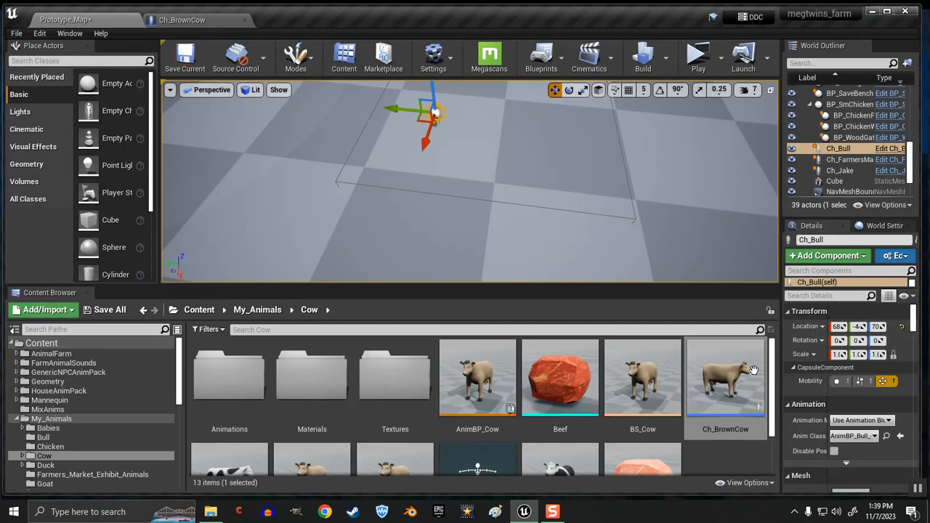
{"action": "left_click_drag", "start_coordinate": [725, 377], "coordinate": [559, 124]}
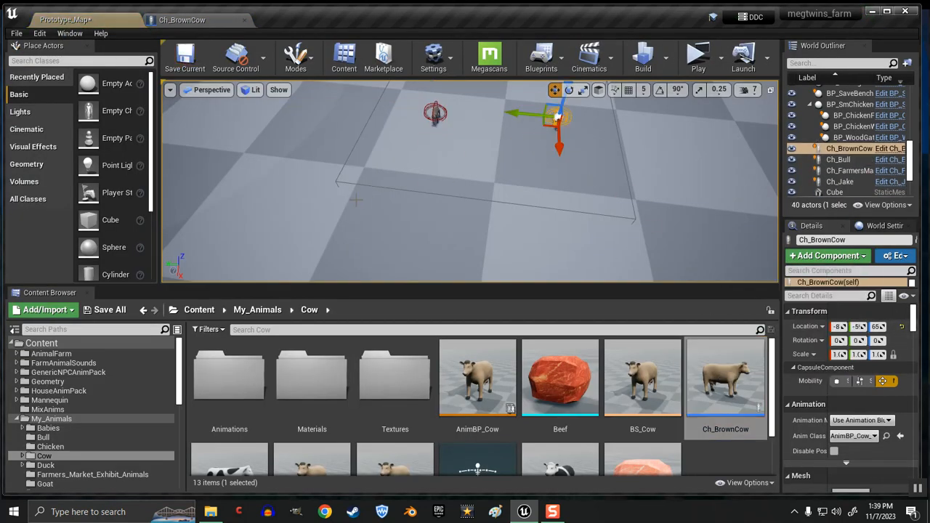
Step: Search Content for 'bp' to add BP_CowsMatingPoint and review its Details panel
{"action": "left_click", "coordinate": [199, 309]}
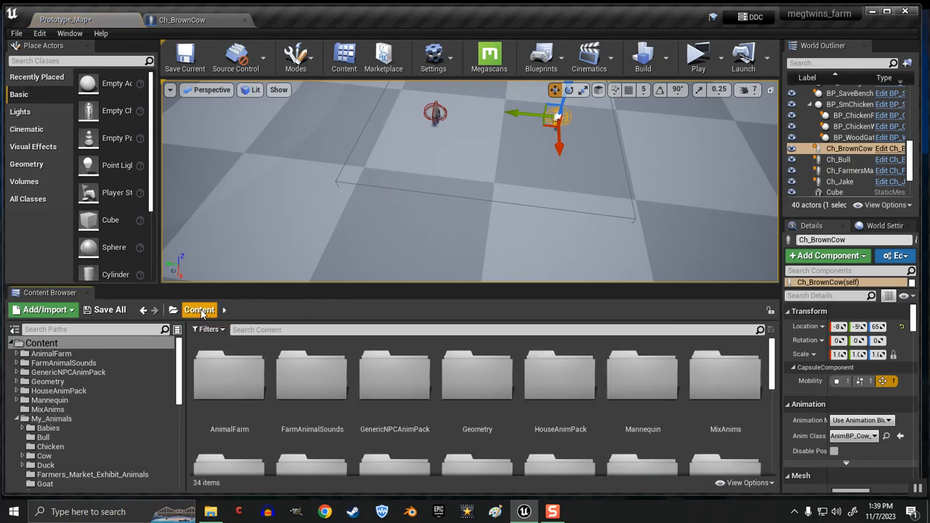
{"action": "type", "text": "bp cow mating"}
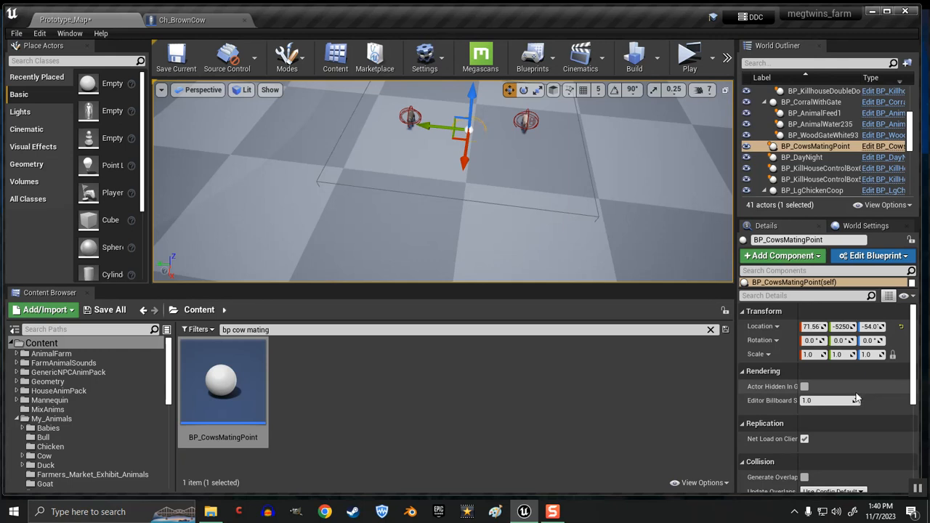
{"action": "mouse_move", "coordinate": [854, 444]}
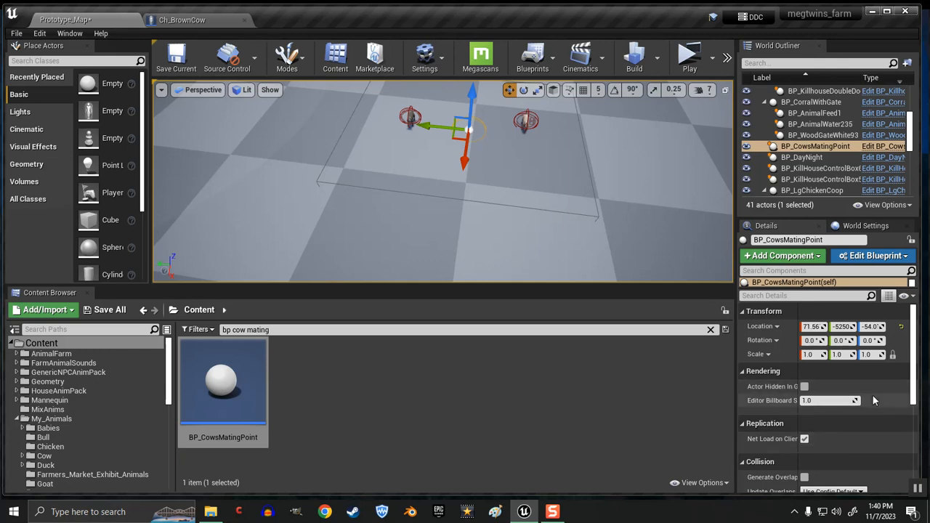
{"action": "scroll", "scroll_direction": "down", "scroll_amount": 3}
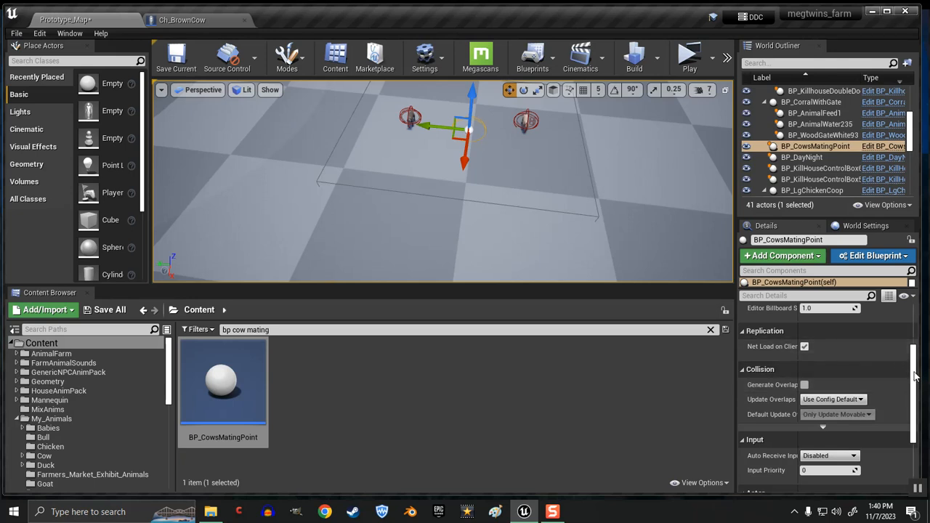
{"action": "scroll", "scroll_direction": "up", "scroll_amount": 3}
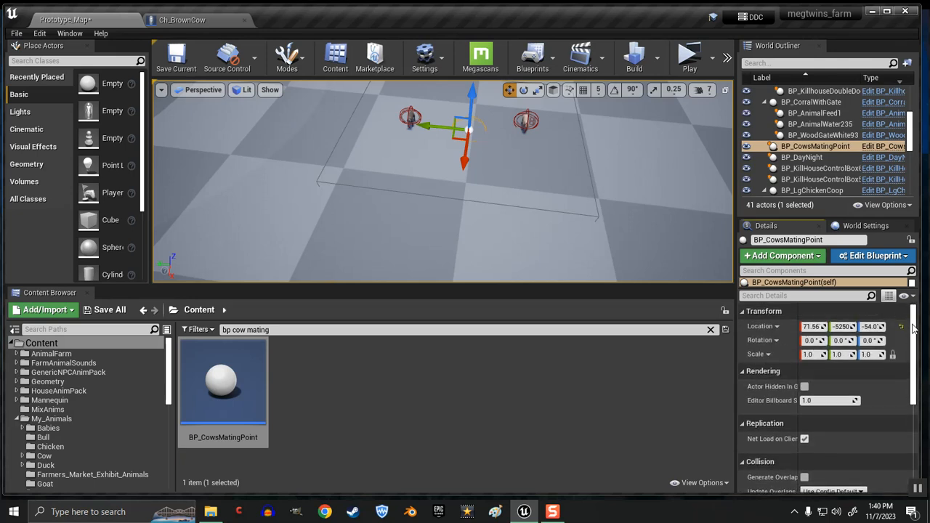
{"action": "scroll", "scroll_direction": "down", "scroll_amount": 3}
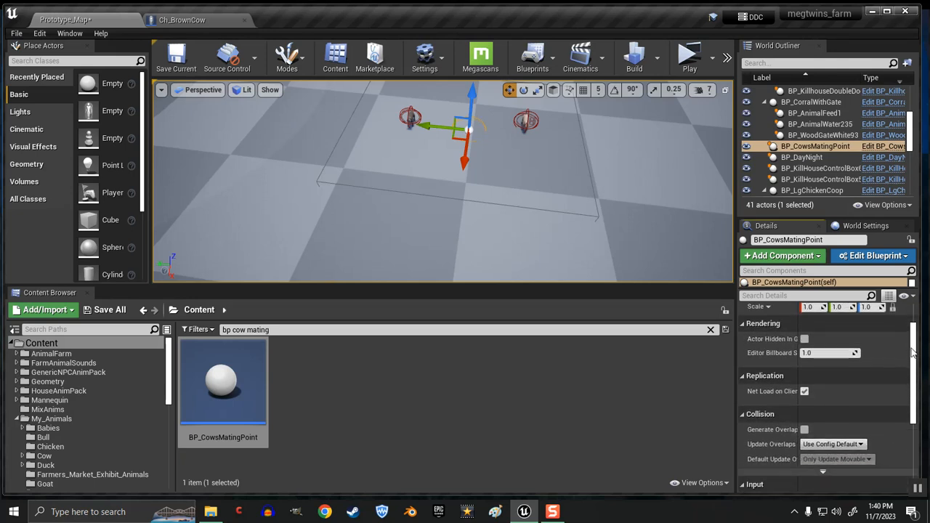
{"action": "scroll", "scroll_direction": "up", "scroll_amount": 3}
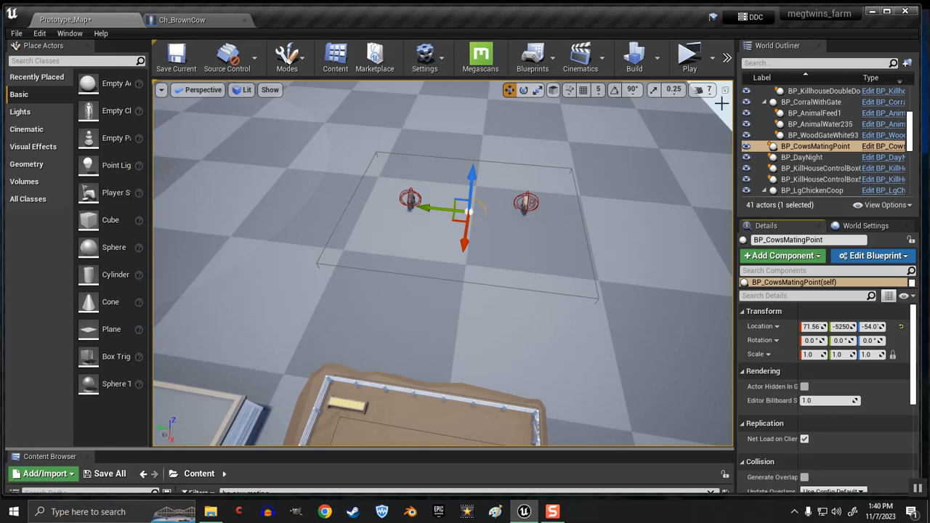
{"action": "mouse_move", "coordinate": [689, 57]}
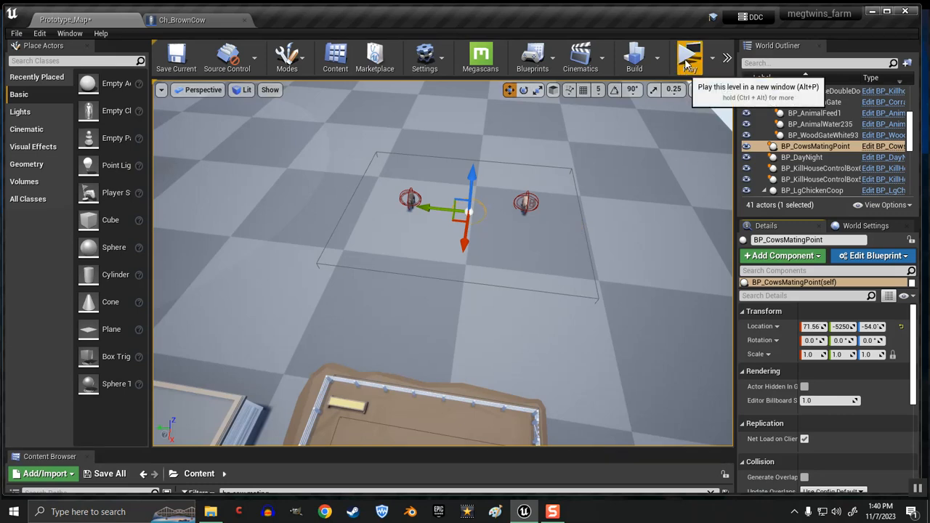
{"action": "left_click", "coordinate": [688, 57]}
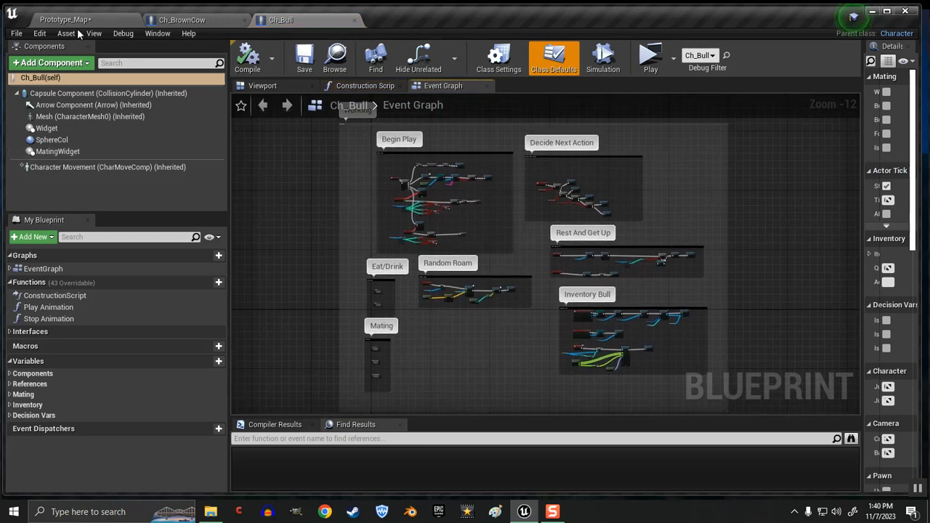
Step: Back in Prototype_Map, enable Wants To Mate on the placed brown cow
{"action": "left_click", "coordinate": [65, 20]}
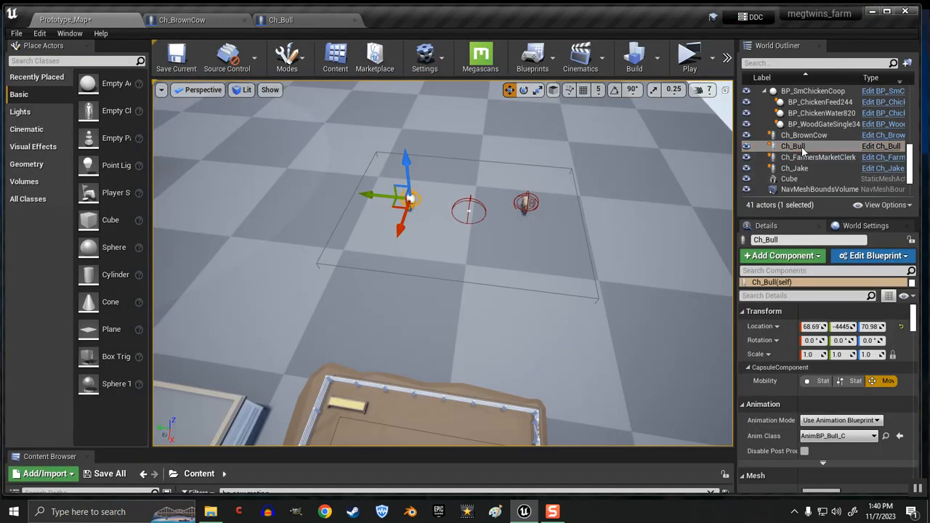
{"action": "scroll", "scroll_direction": "down", "scroll_amount": 3}
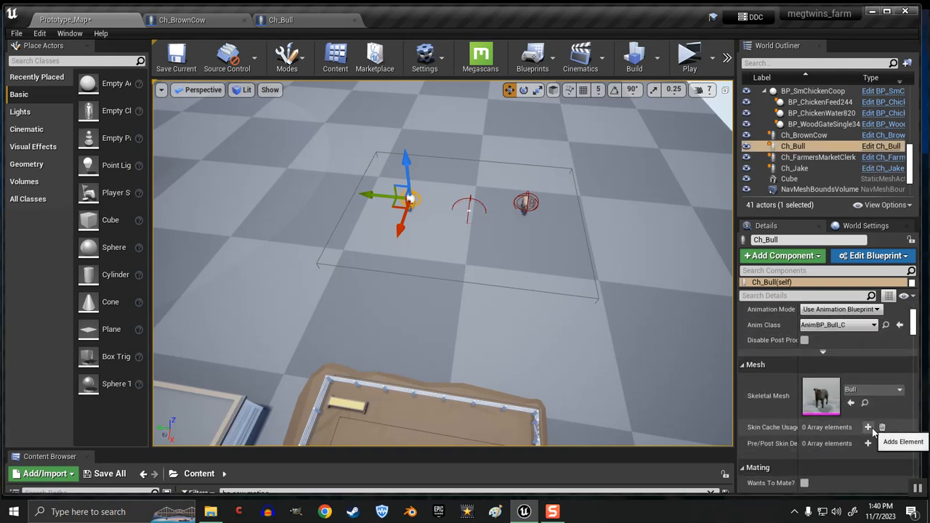
{"action": "scroll", "scroll_direction": "down", "scroll_amount": 3}
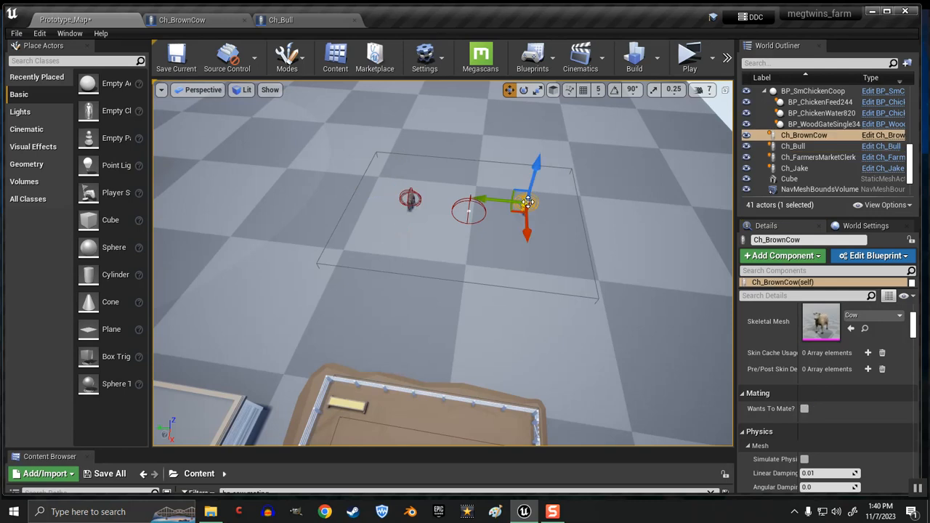
{"action": "left_click", "coordinate": [804, 409]}
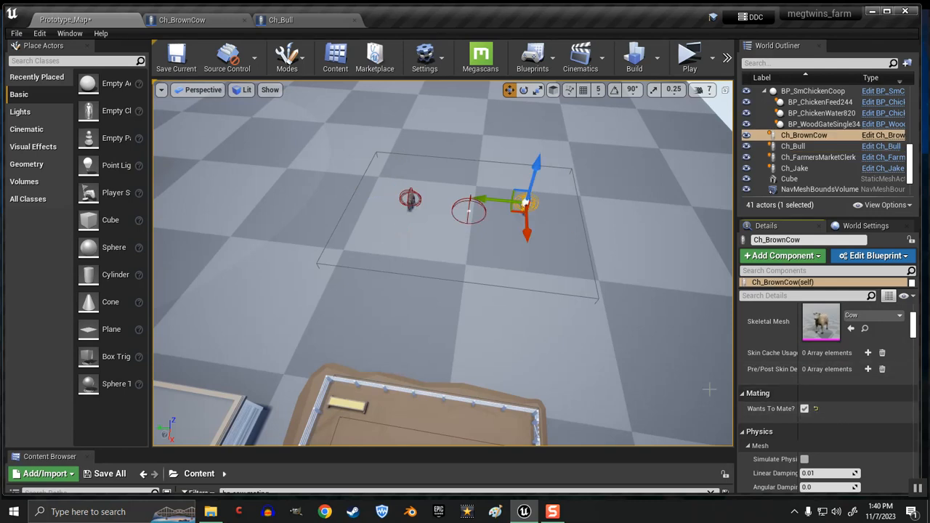
{"action": "mouse_move", "coordinate": [599, 361]}
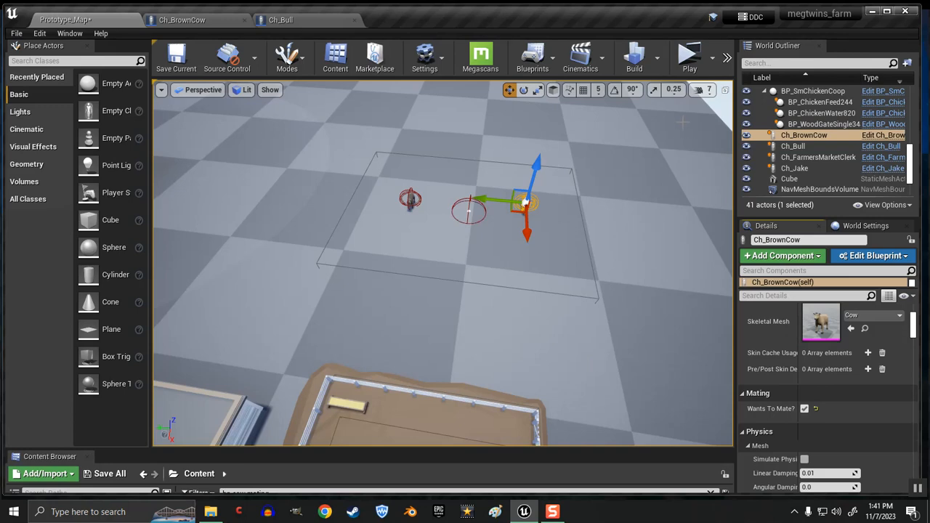
{"action": "mouse_move", "coordinate": [688, 57]}
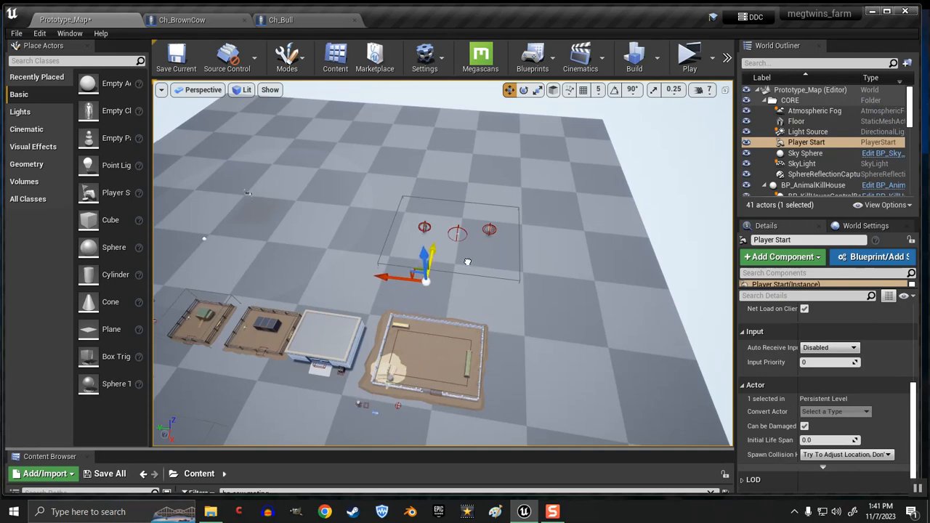
{"action": "mouse_move", "coordinate": [688, 54]}
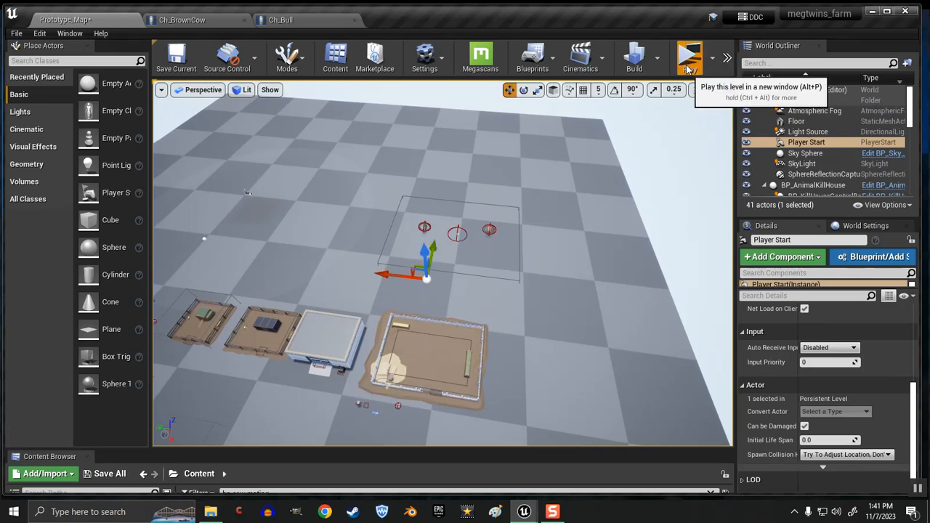
Step: Test-play the level, check the Ch_BrownCow blueprint, then select the placed brown cow
{"action": "left_click", "coordinate": [688, 56]}
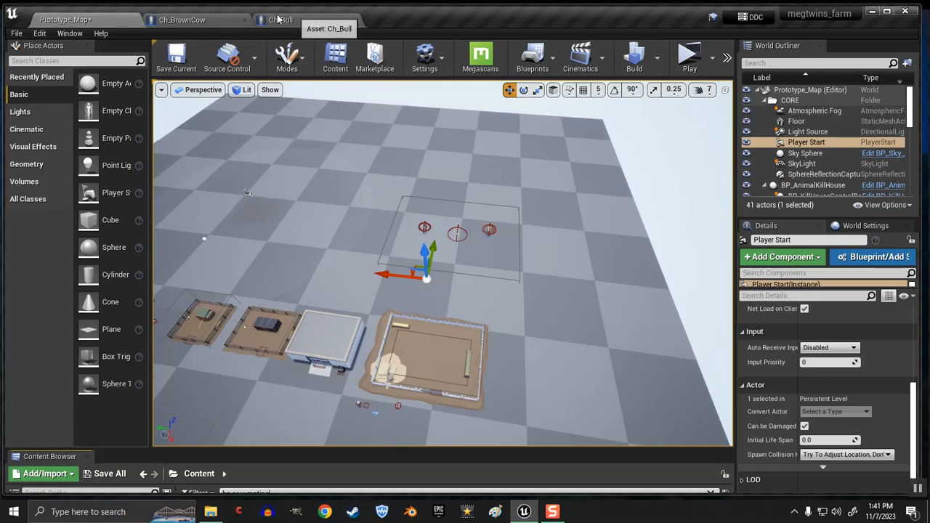
{"action": "left_click", "coordinate": [181, 20]}
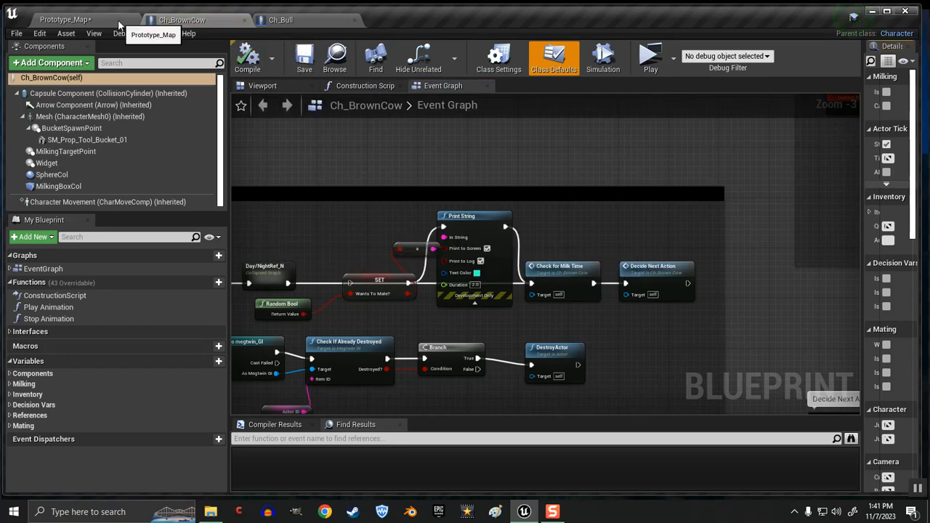
{"action": "left_click", "coordinate": [66, 19]}
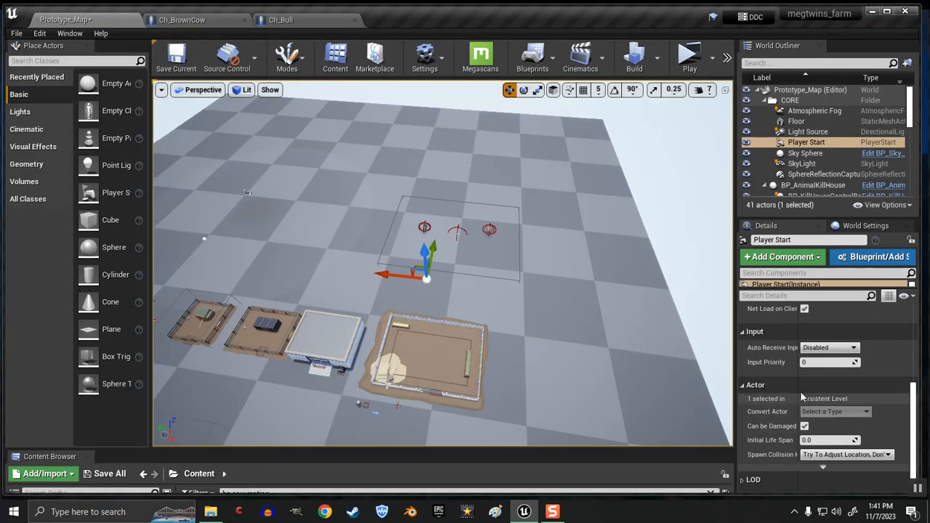
{"action": "left_click", "coordinate": [804, 149]}
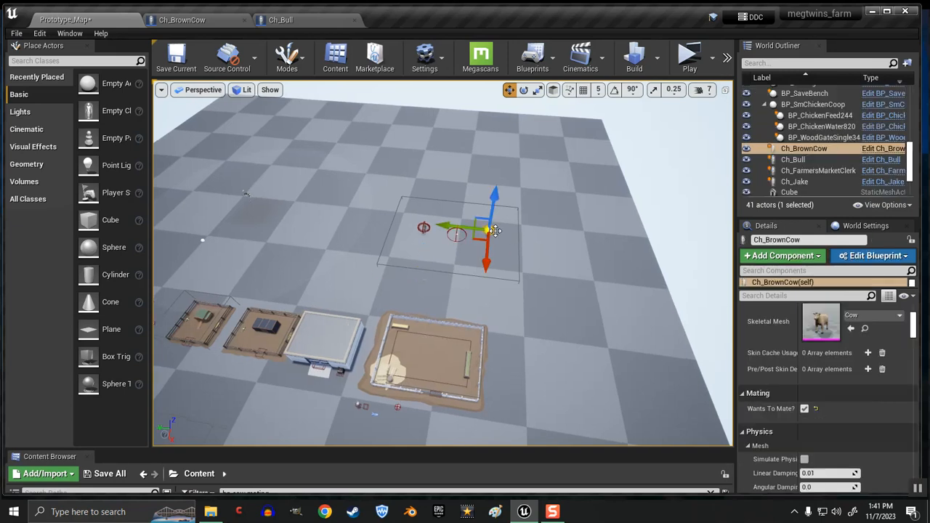
{"action": "mouse_move", "coordinate": [689, 56]}
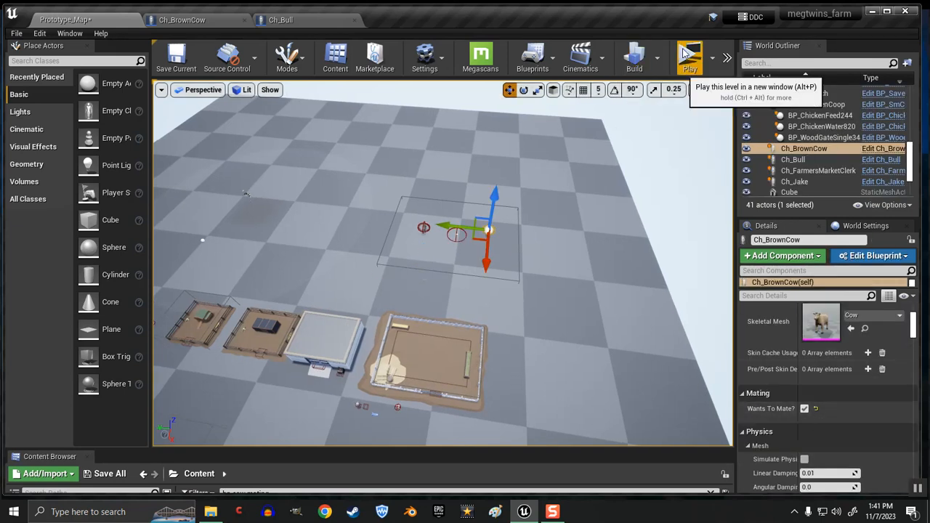
{"action": "left_click", "coordinate": [689, 57]}
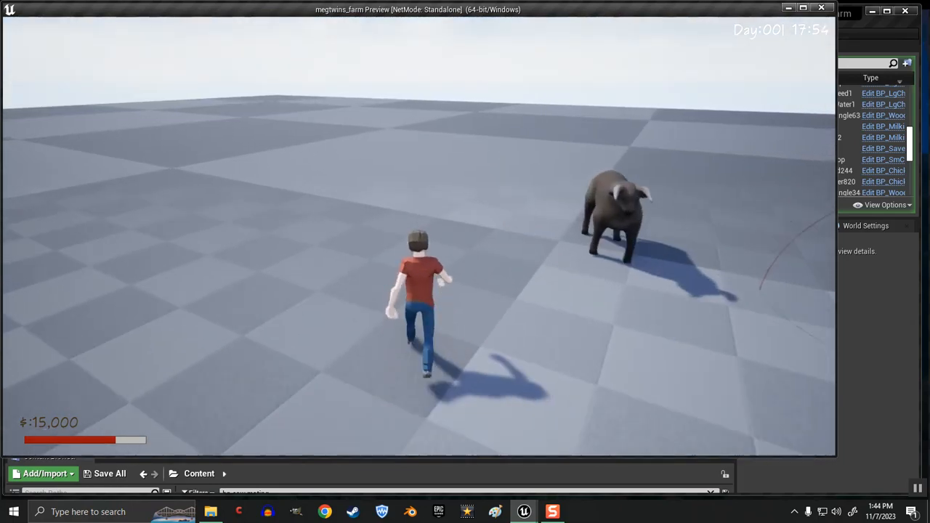
{"action": "mouse_move", "coordinate": [418, 312]}
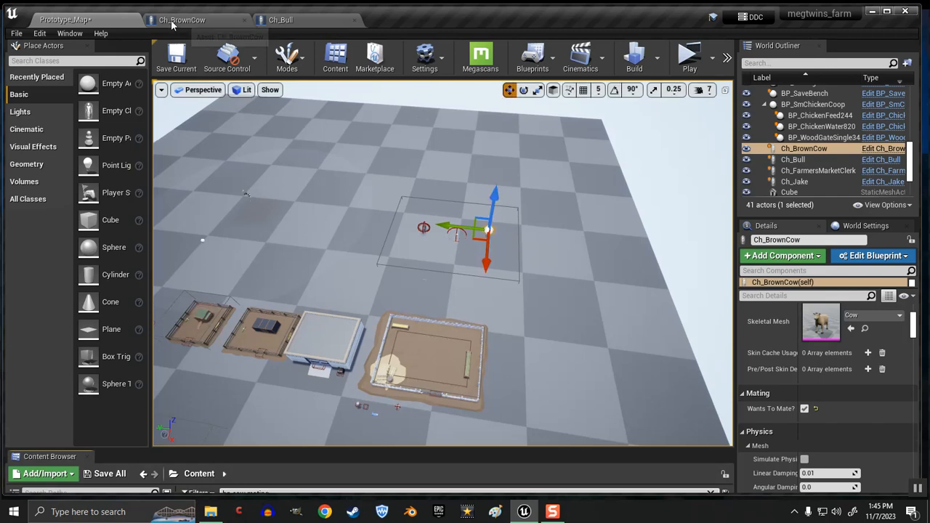
{"action": "mouse_move", "coordinate": [282, 19]}
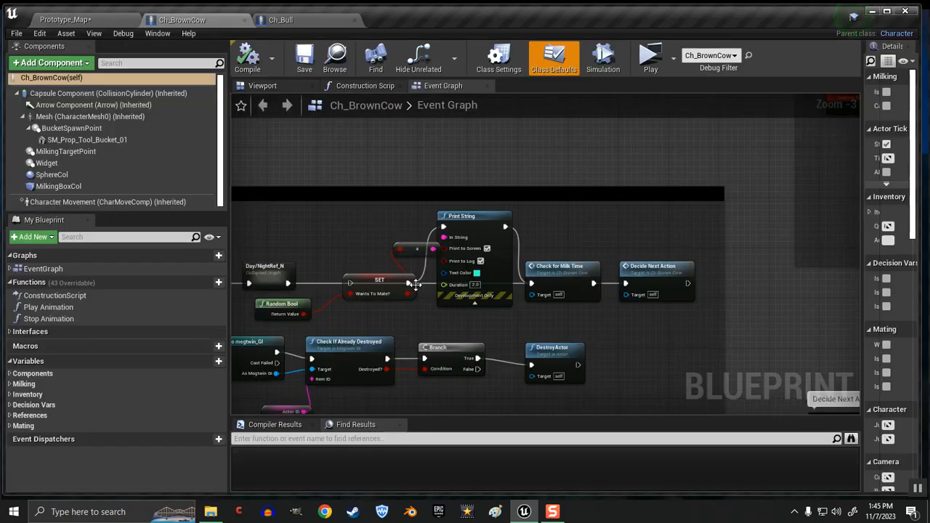
Step: Zoom into the SET Wants To Mate? node in the Ch_BrownCow event graph
{"action": "scroll", "scroll_direction": "up", "scroll_amount": 3}
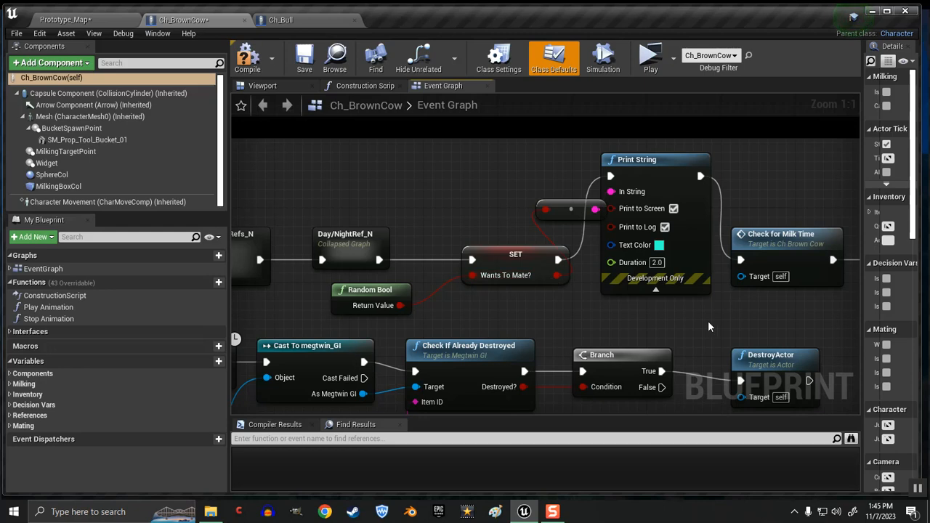
{"action": "mouse_move", "coordinate": [248, 57]}
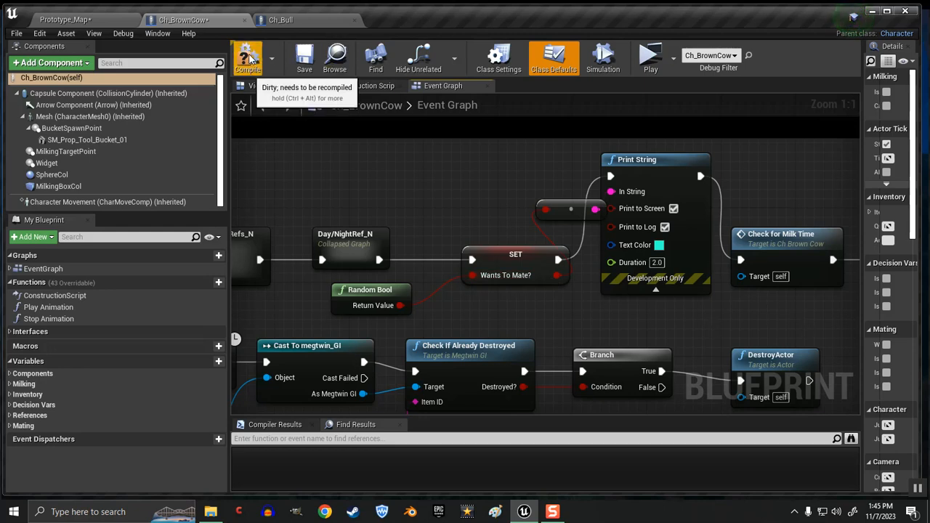
{"action": "mouse_move", "coordinate": [282, 20]}
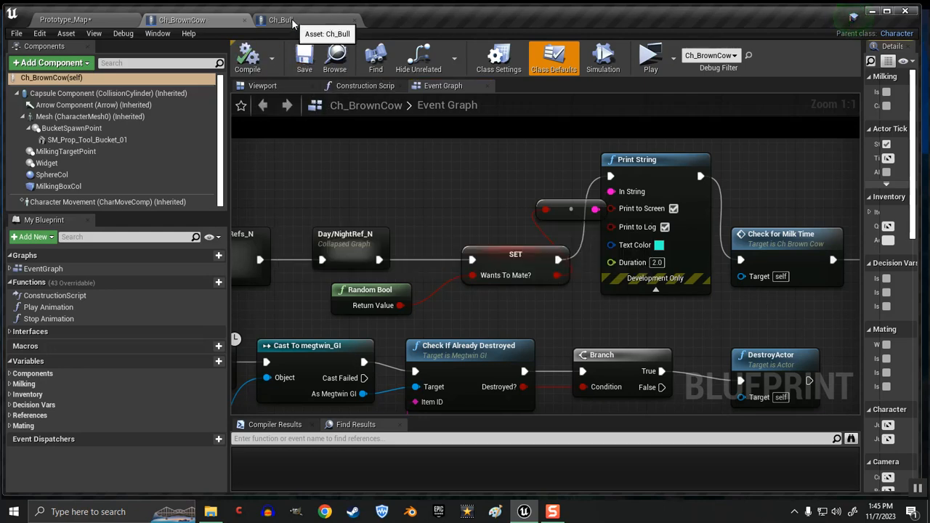
Step: Review Ch_Bull's Mating variables, then return to the Prototype_Map level
{"action": "left_click", "coordinate": [282, 19]}
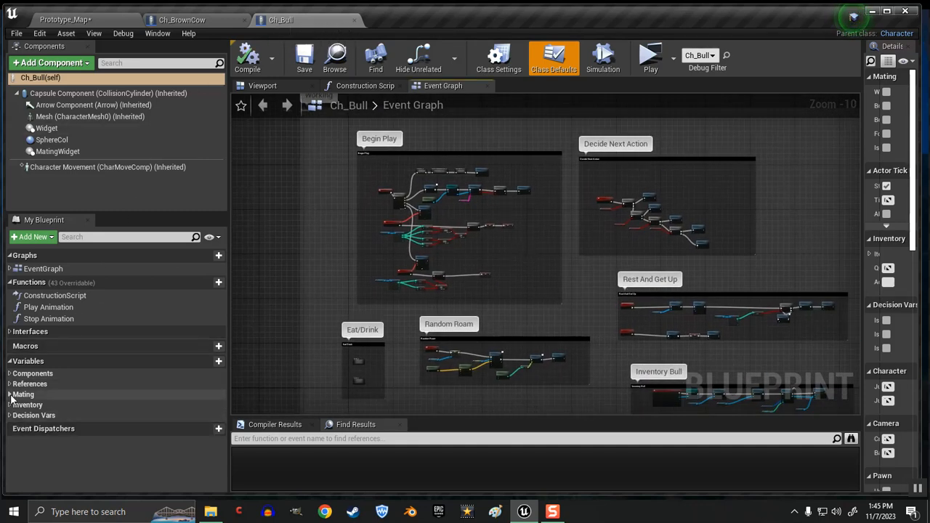
{"action": "left_click", "coordinate": [22, 394]}
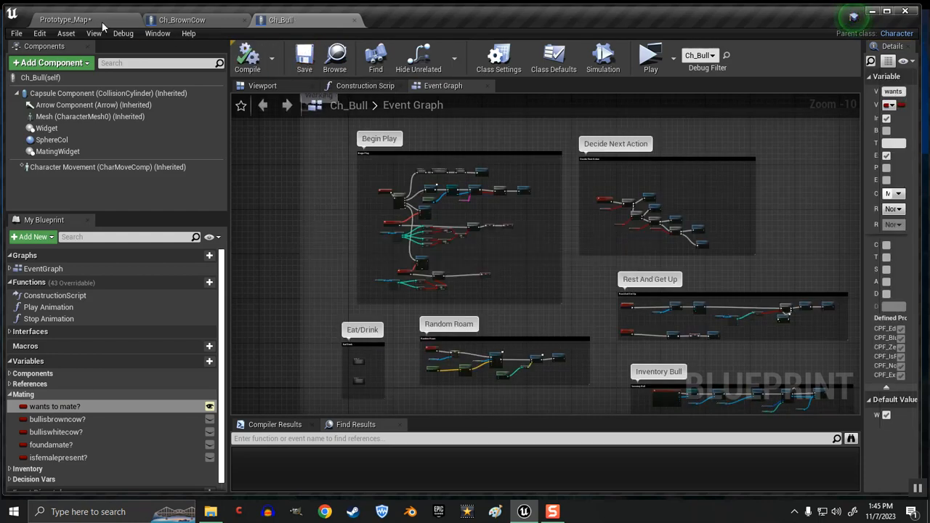
{"action": "left_click", "coordinate": [65, 18]}
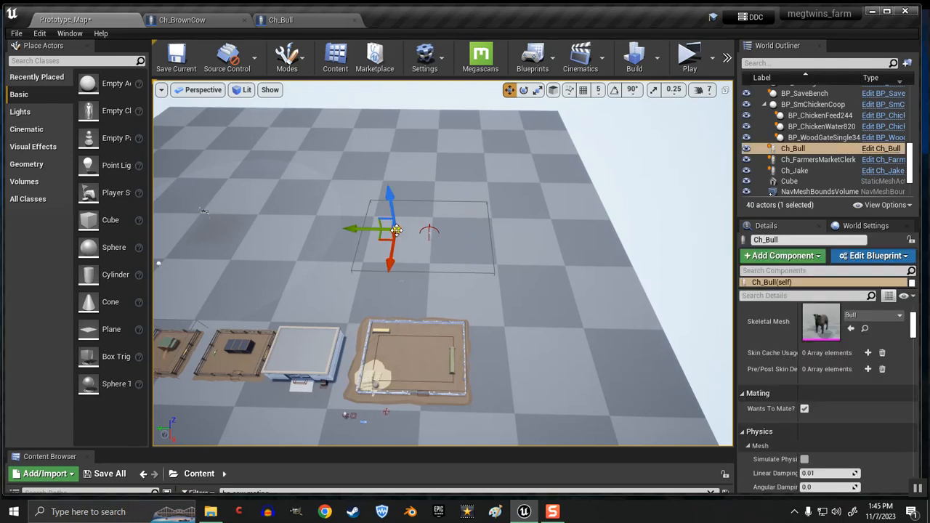
Step: Delete the bull, select BP_CowsMatingPoint and launch the level in a preview window
{"action": "key", "text": "Delete"}
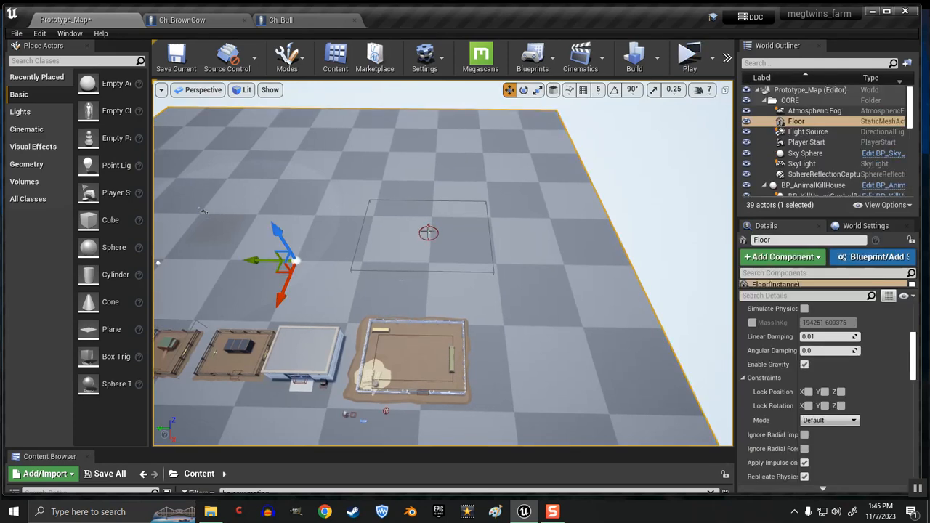
{"action": "left_click", "coordinate": [411, 356]}
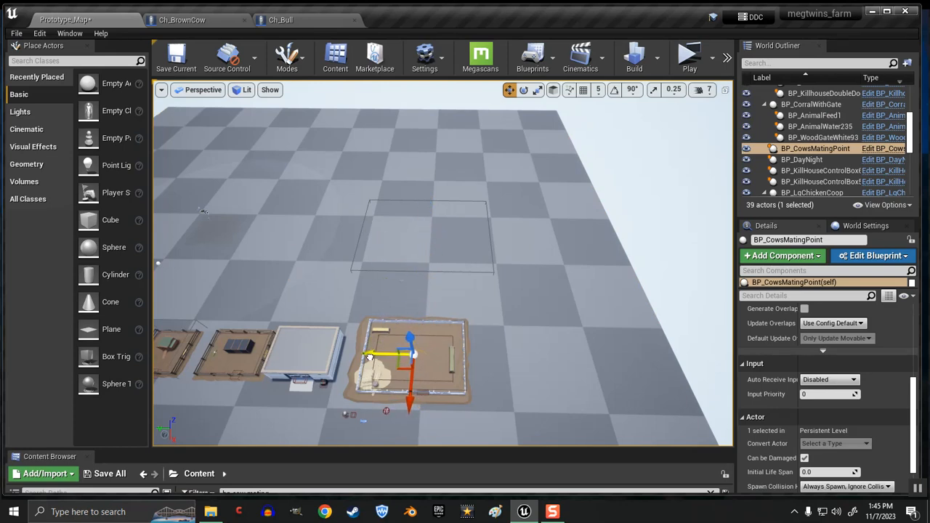
{"action": "mouse_move", "coordinate": [689, 56]}
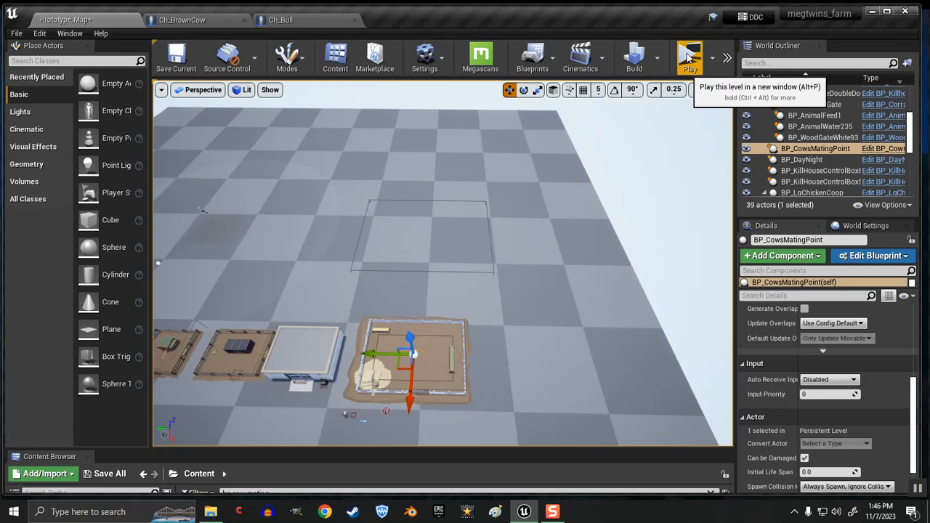
{"action": "left_click", "coordinate": [689, 56]}
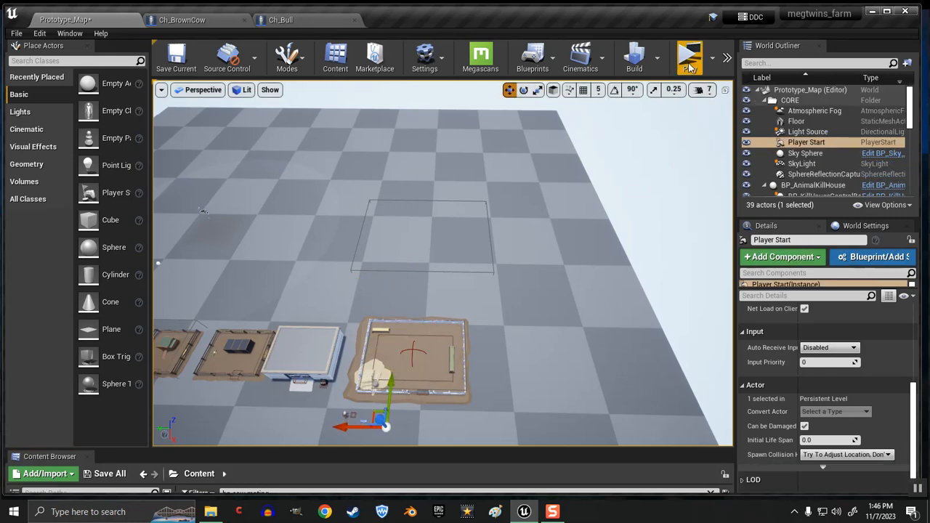
{"action": "left_click", "coordinate": [688, 56]}
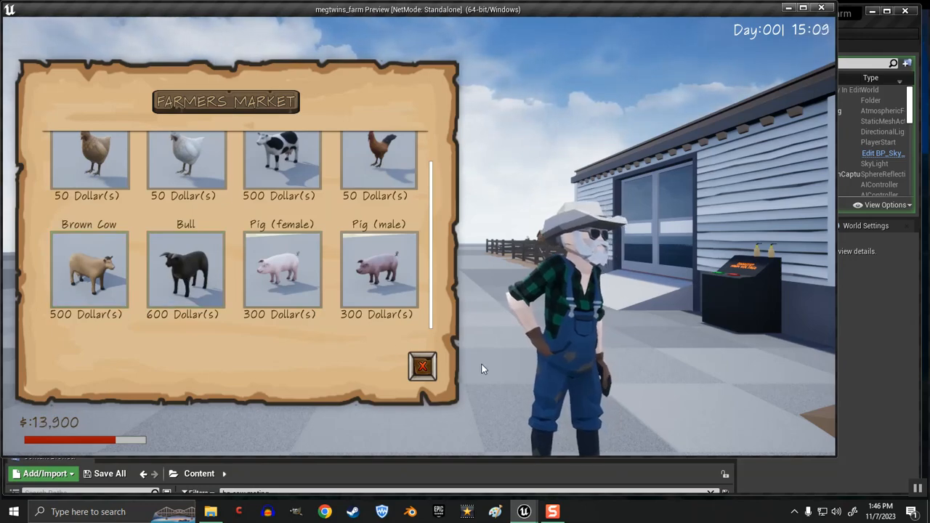
Step: Interact with the Farmers Market shop panel in the running preview
{"action": "left_click", "coordinate": [423, 366]}
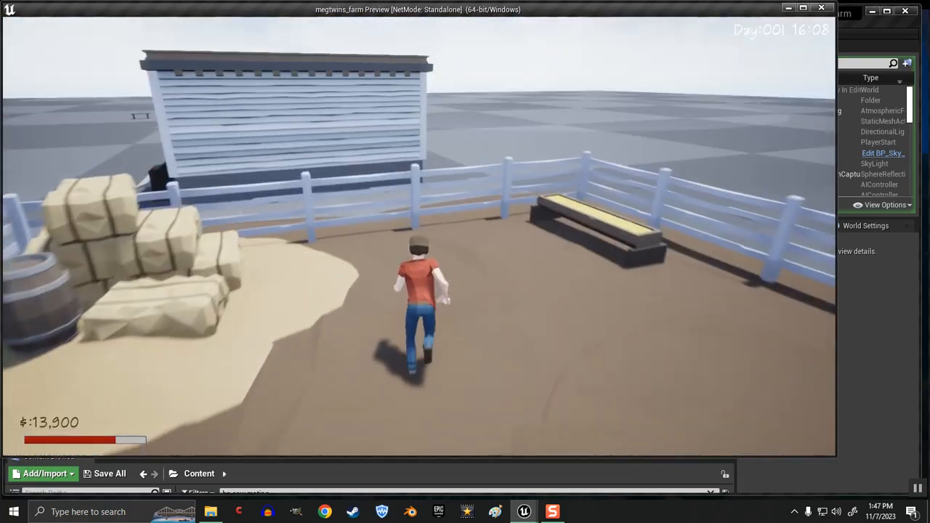
Step: Open the Farmers Market widget at the market stand with the interact key
{"action": "key", "text": "i"}
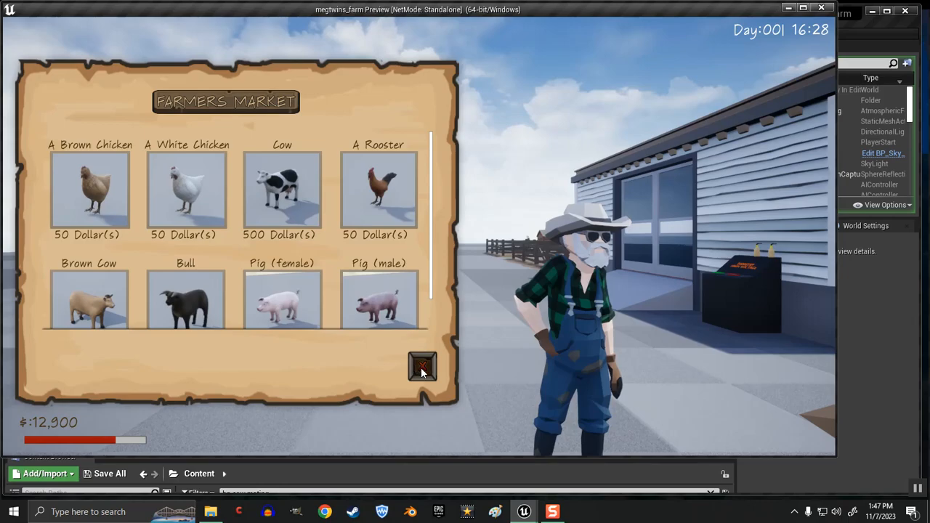
Step: Close the Farmers Market shop before ending the preview
{"action": "left_click", "coordinate": [422, 366]}
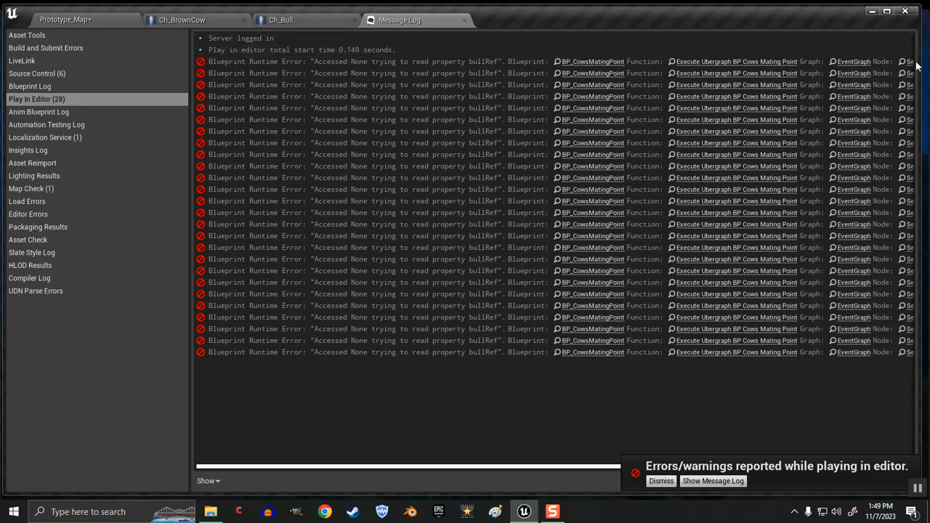
Step: Scroll across the BP_CowsMatingPoint Event Graph to view its cow branches
{"action": "scroll", "scroll_direction": "right", "scroll_amount": 3}
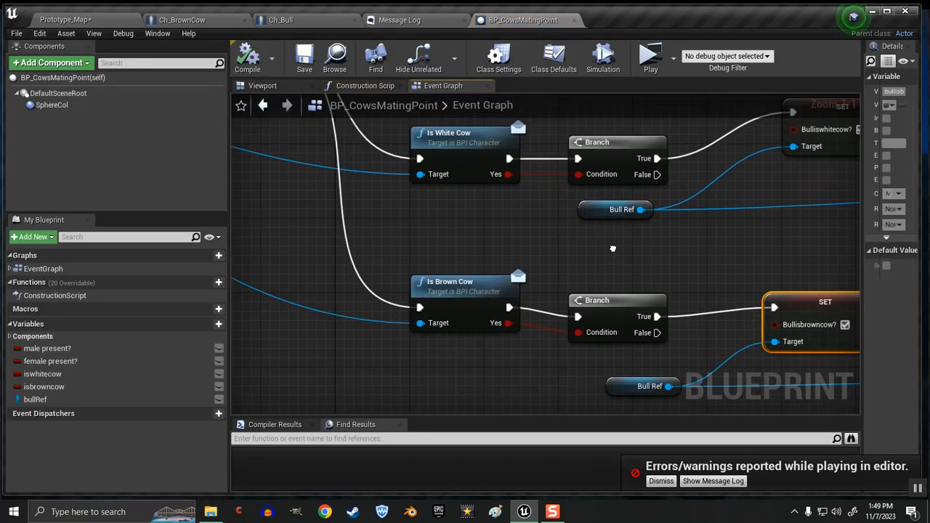
{"action": "scroll", "scroll_direction": "down", "scroll_amount": 3}
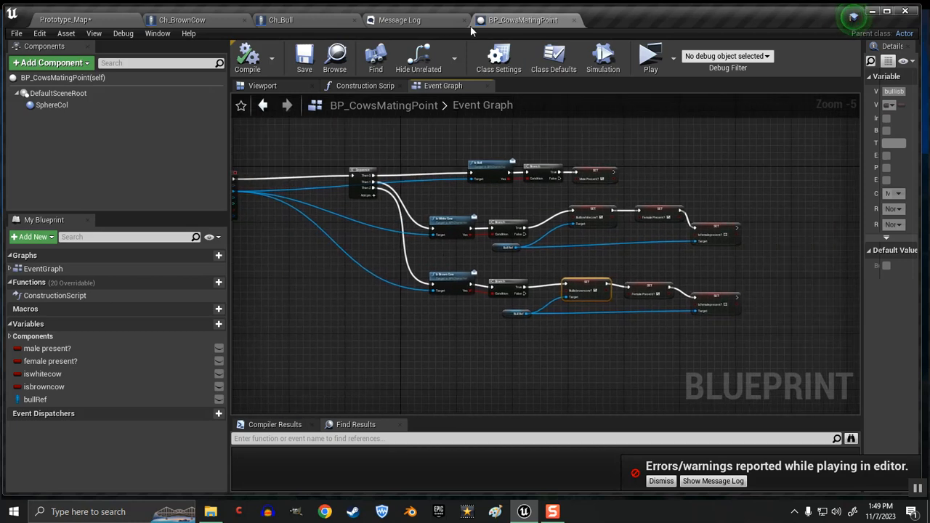
{"action": "scroll", "scroll_direction": "up", "scroll_amount": 3}
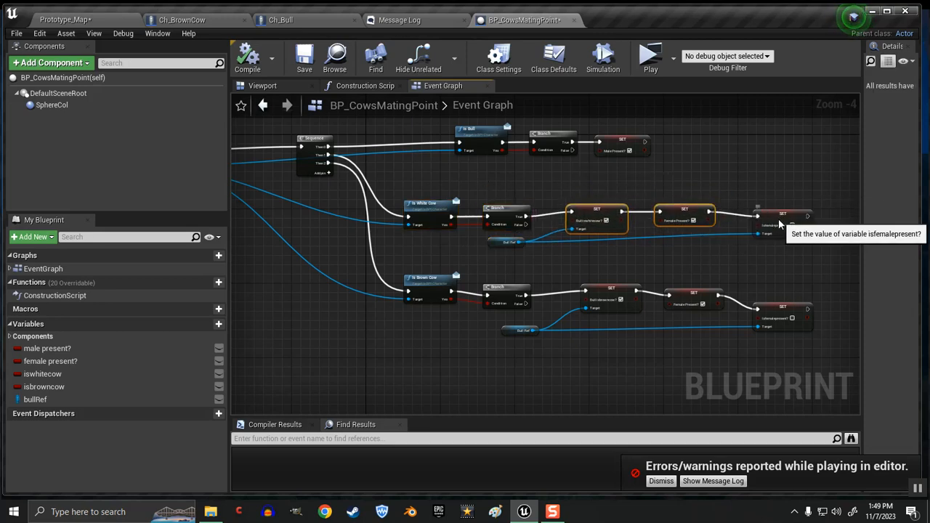
{"action": "left_click", "coordinate": [769, 220]}
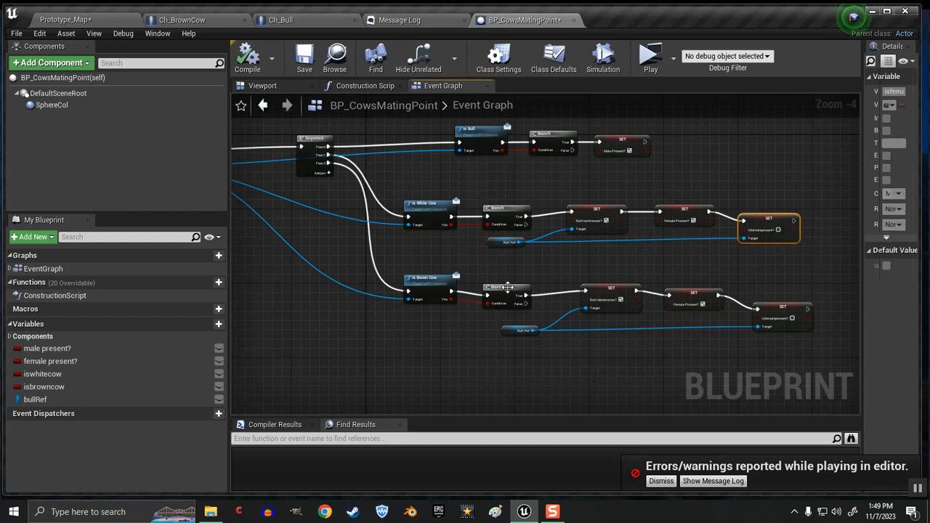
{"action": "left_click", "coordinate": [501, 282]}
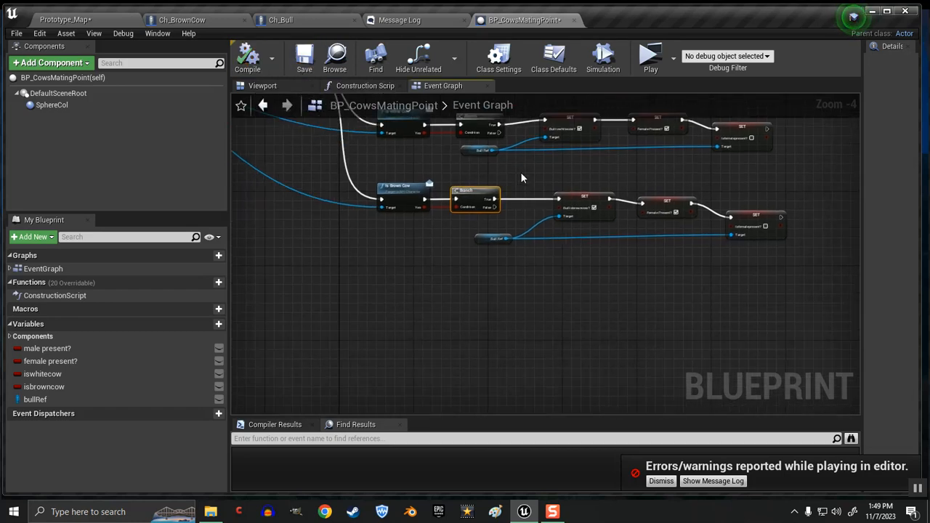
{"action": "scroll", "scroll_direction": "up", "scroll_amount": 3}
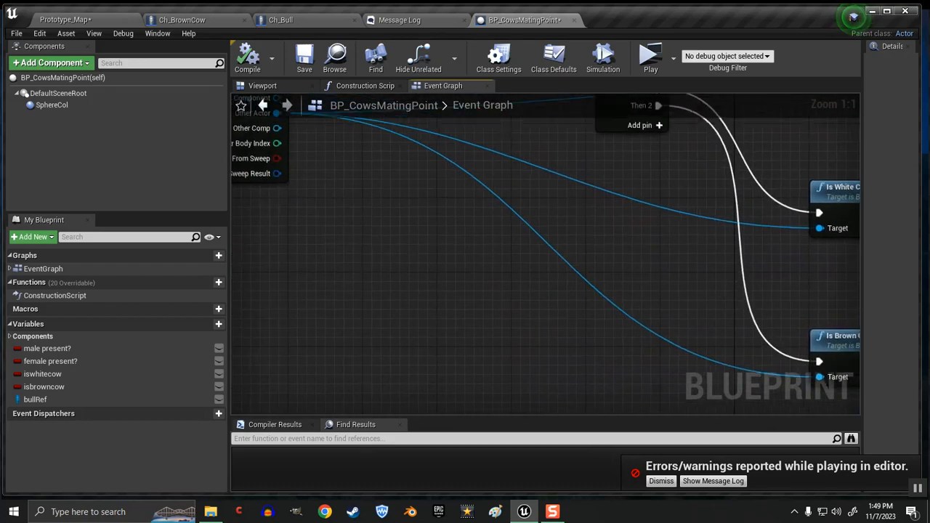
{"action": "scroll", "scroll_direction": "down", "scroll_amount": 3}
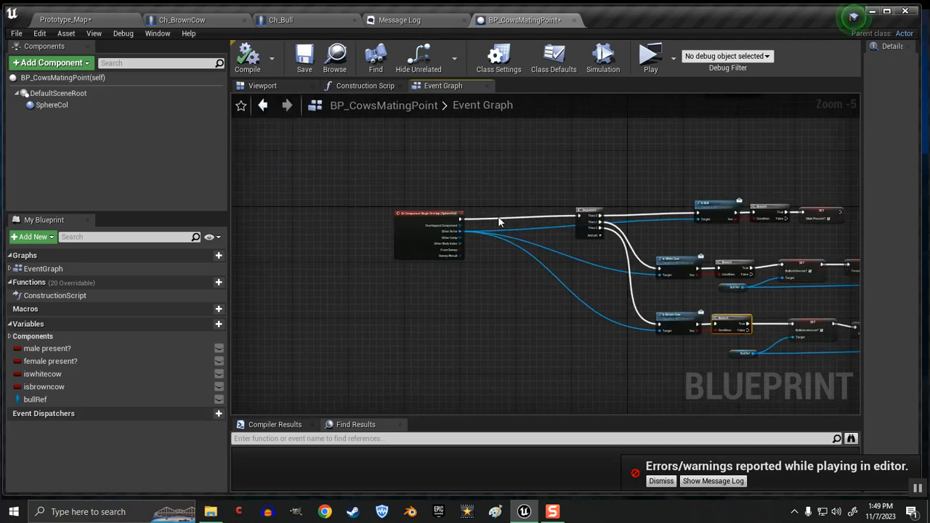
{"action": "left_click", "coordinate": [262, 86]}
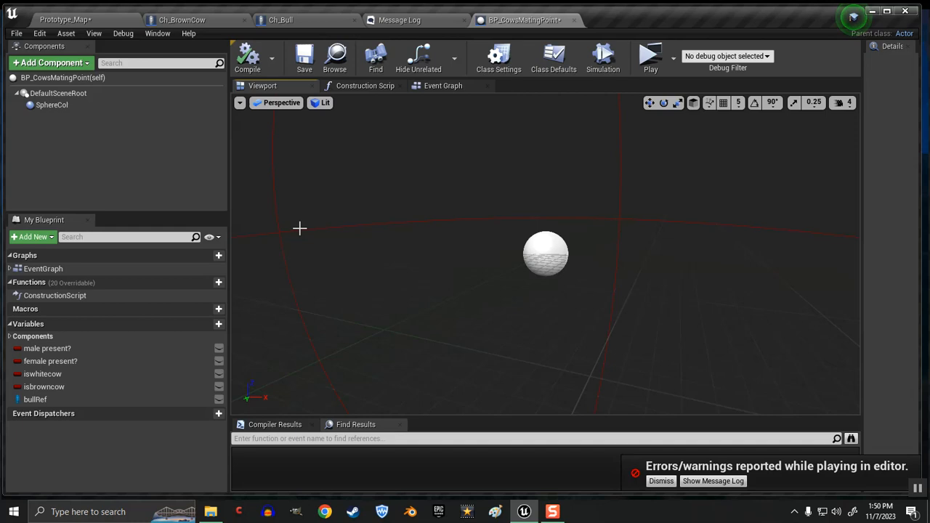
{"action": "left_click", "coordinate": [51, 105]}
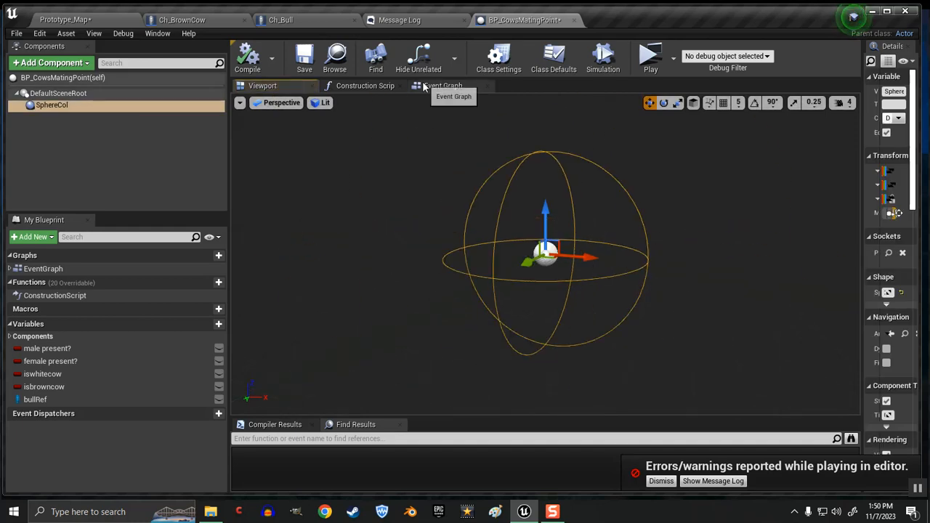
{"action": "left_click", "coordinate": [444, 85]}
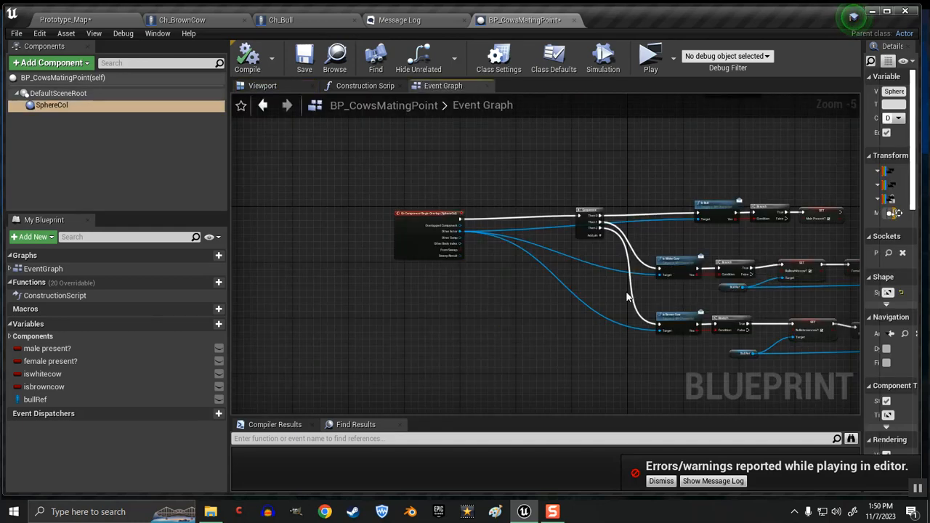
{"action": "left_click_drag", "start_coordinate": [627, 297], "coordinate": [427, 270]}
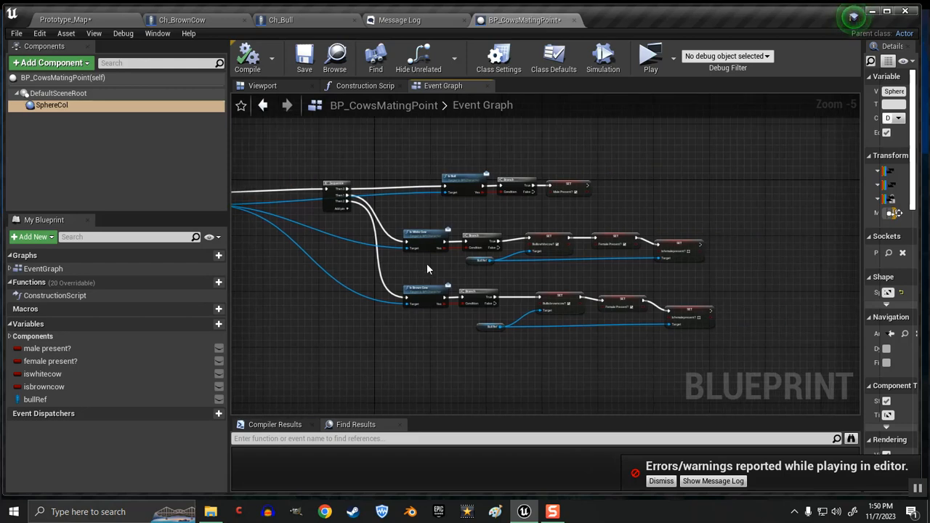
{"action": "scroll", "scroll_direction": "up", "scroll_amount": 3}
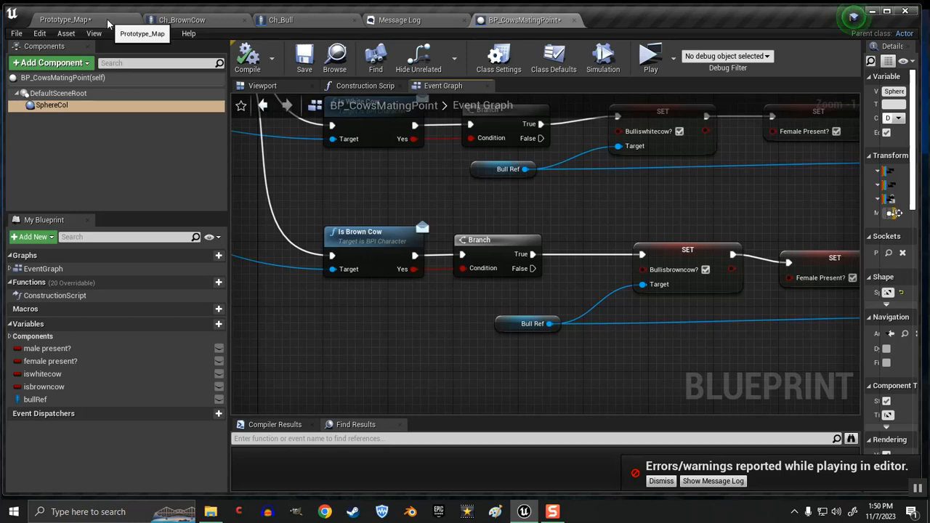
Step: Return to the Prototype_Map farm level and dismiss the errors-reported notice
{"action": "left_click", "coordinate": [65, 19]}
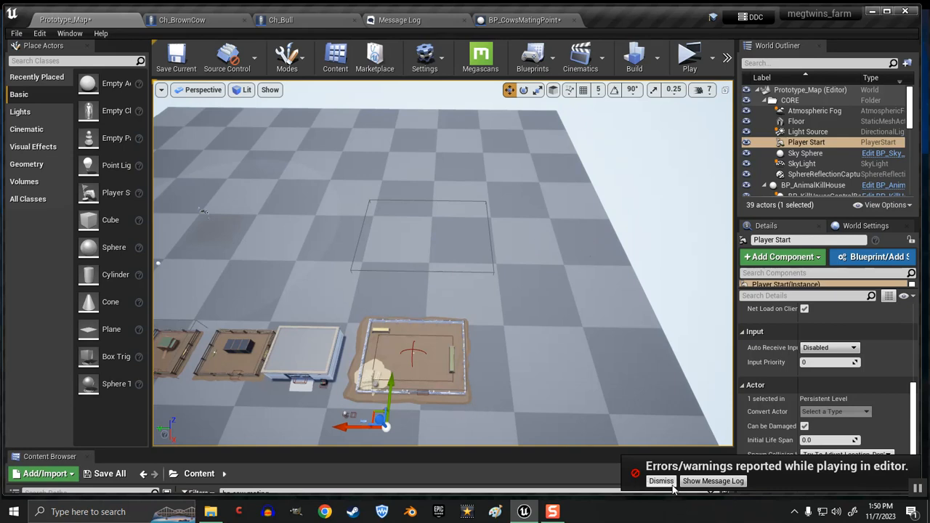
{"action": "left_click", "coordinate": [660, 481]}
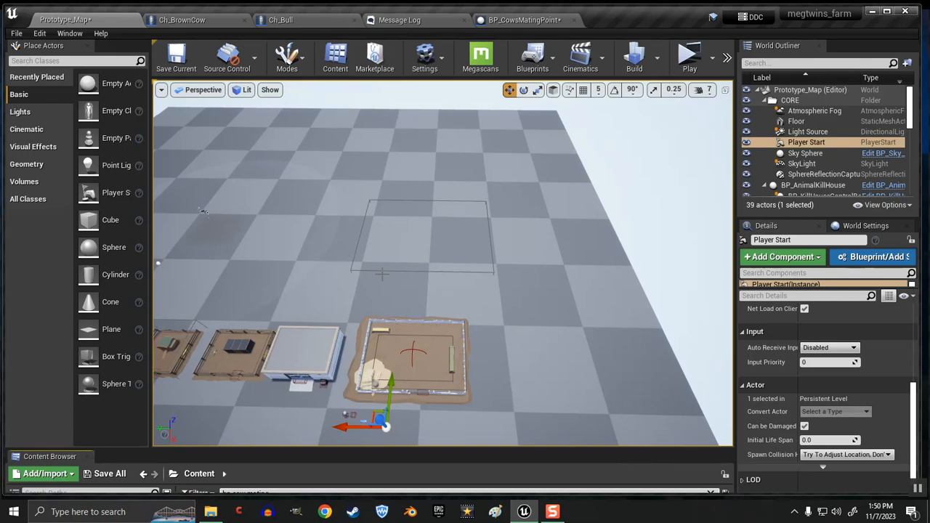
{"action": "mouse_move", "coordinate": [446, 48]}
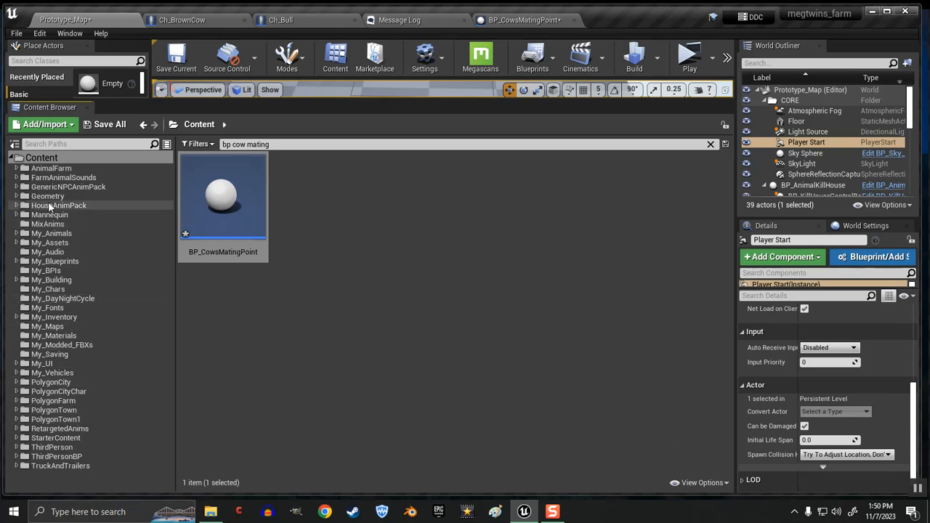
Step: Show the full My_Animals folder by selecting it and clearing the search filter
{"action": "left_click", "coordinate": [52, 233]}
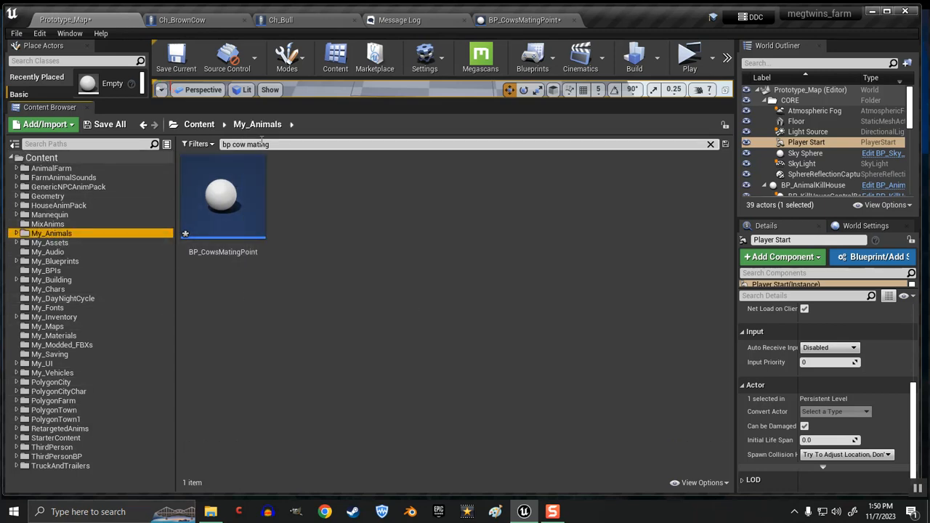
{"action": "left_click", "coordinate": [710, 143]}
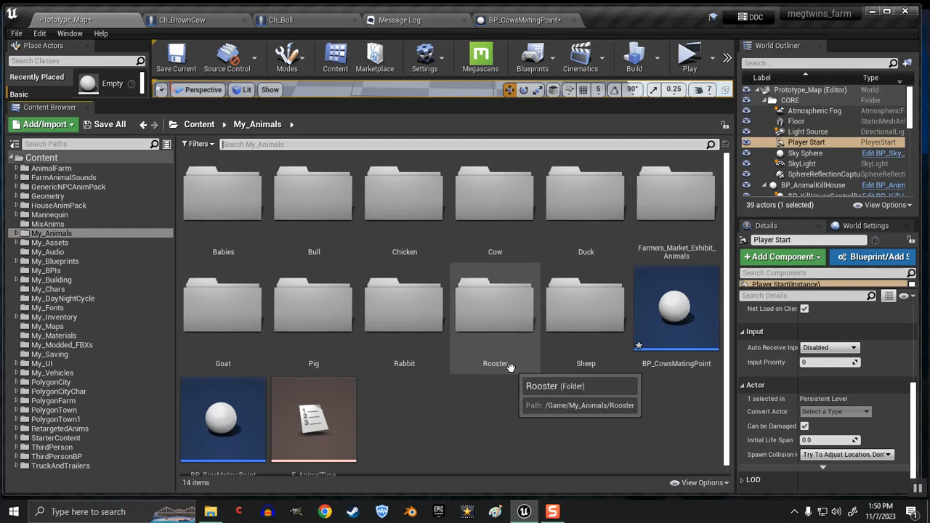
{"action": "mouse_move", "coordinate": [638, 428]}
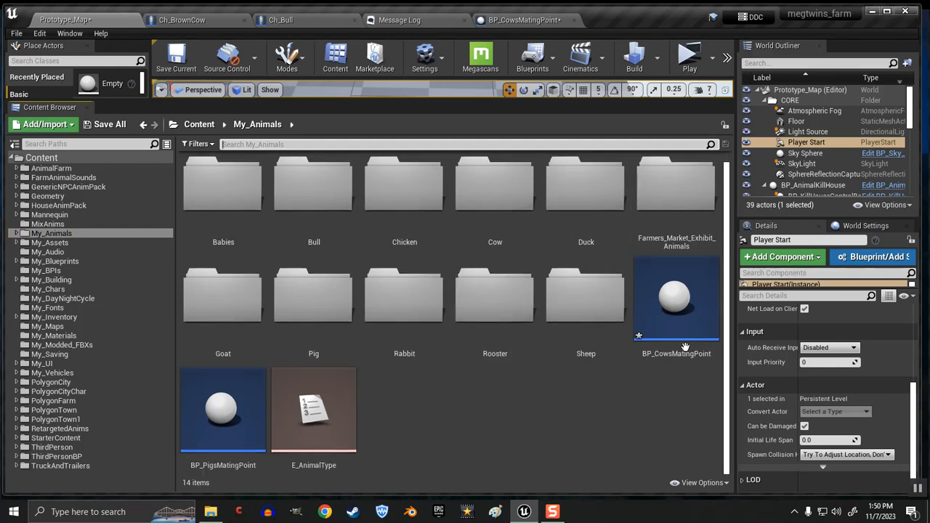
Step: Save BP_CowsMatingPoint and Prototype_Map via Save All, then enter the Pig folder
{"action": "left_click", "coordinate": [109, 124]}
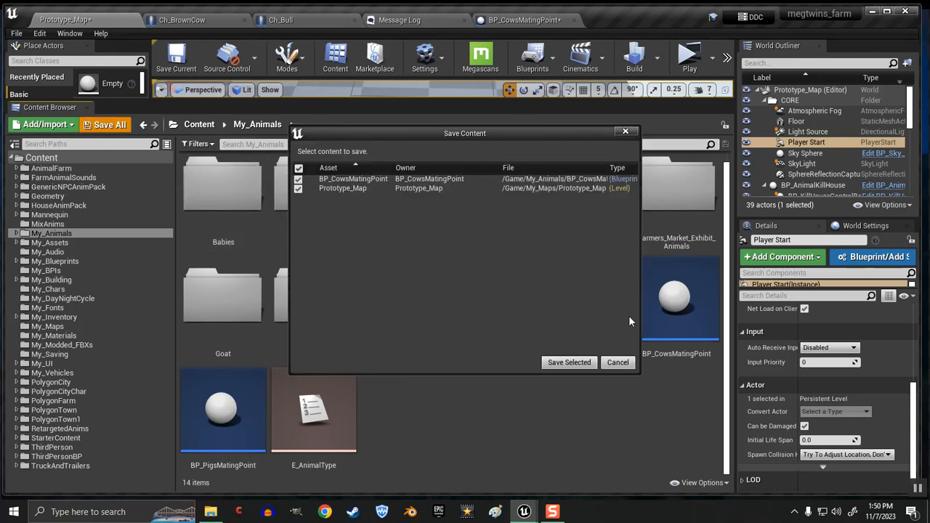
{"action": "left_click", "coordinate": [569, 362]}
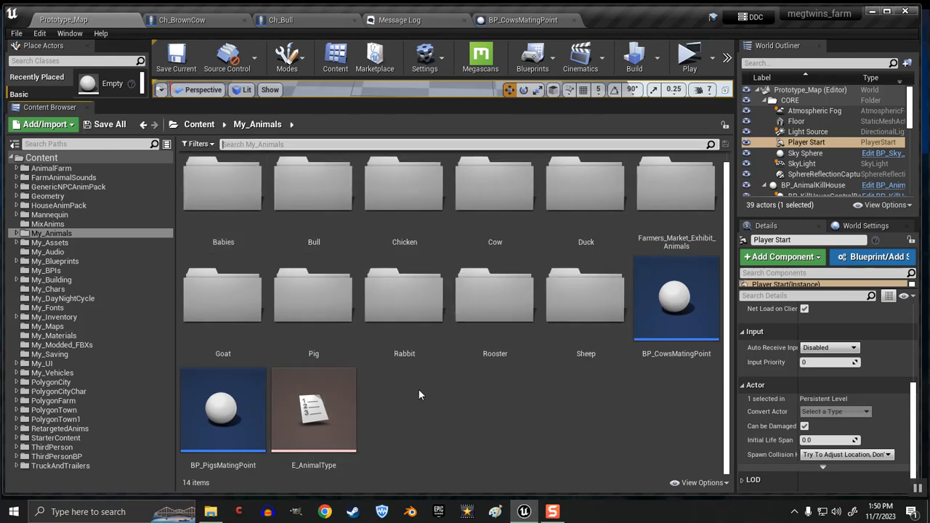
{"action": "double_click", "coordinate": [313, 294]}
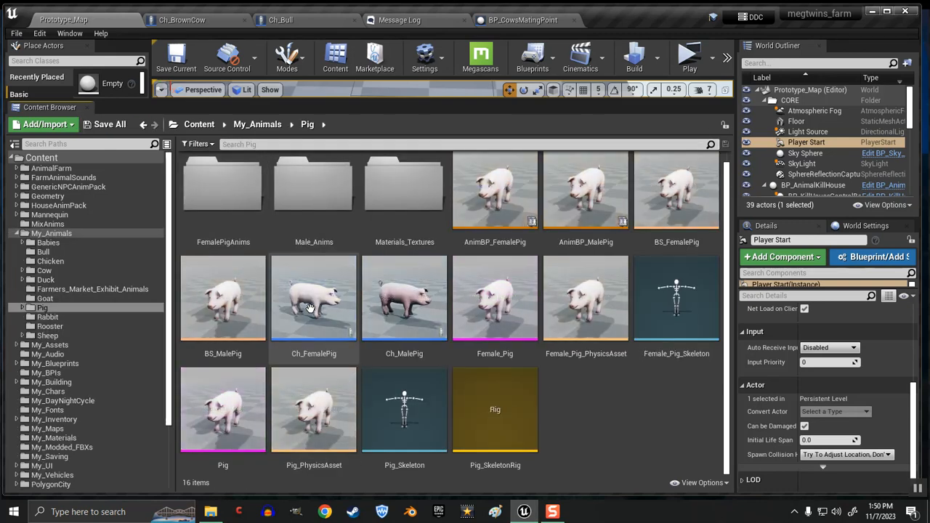
{"action": "mouse_move", "coordinate": [404, 312]}
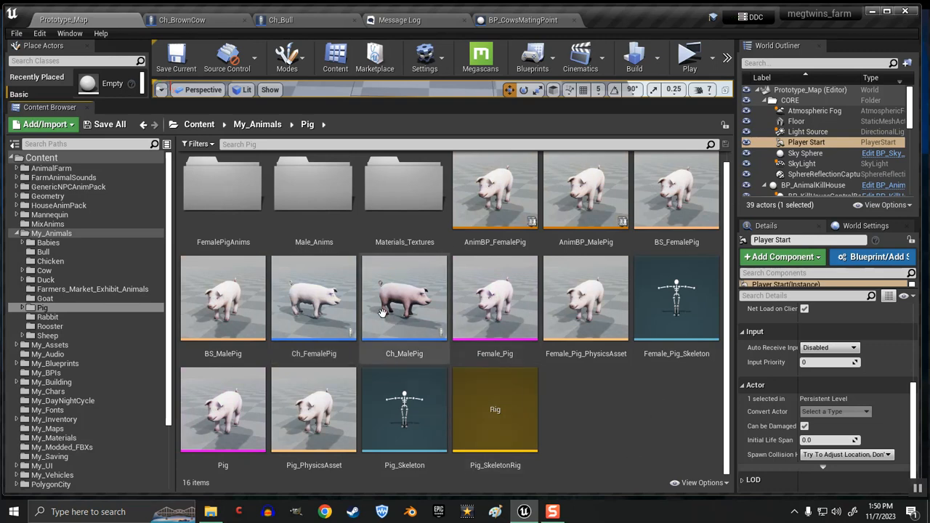
Step: Bring up Ch_MalePig, review Get Closest Mate and compile it with one warning
{"action": "double_click", "coordinate": [404, 298]}
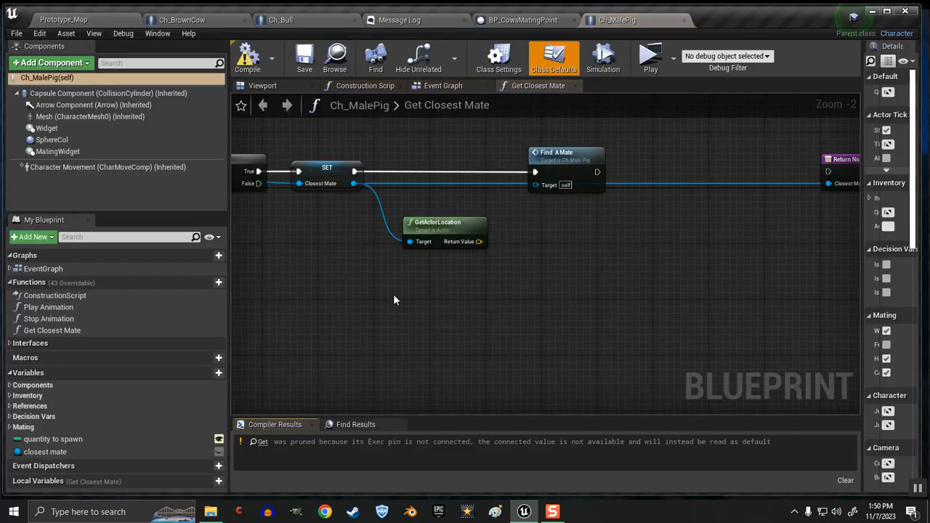
{"action": "scroll", "scroll_direction": "down", "scroll_amount": 3}
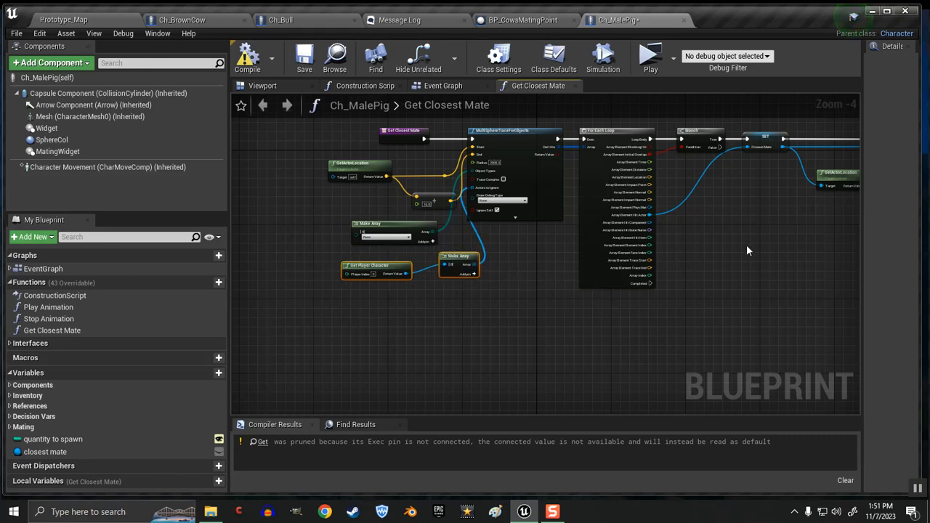
{"action": "left_click", "coordinate": [247, 58]}
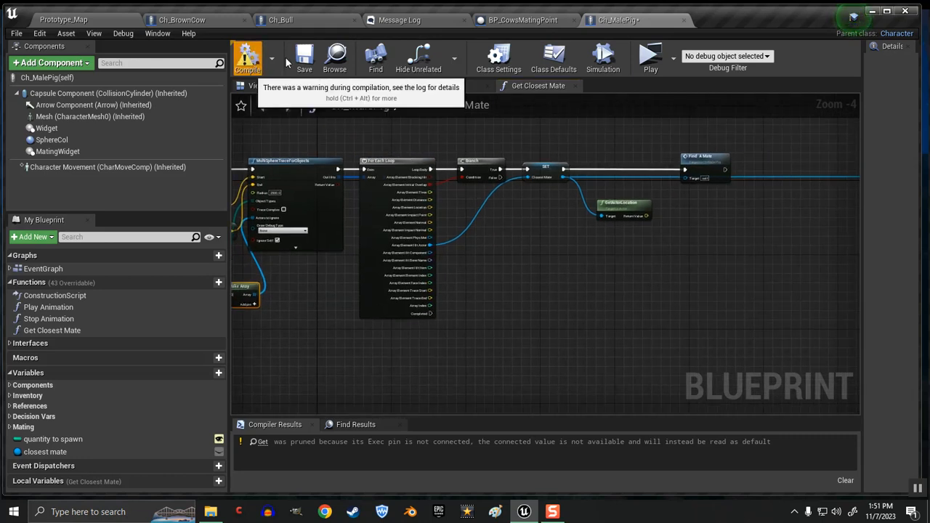
{"action": "left_click", "coordinate": [247, 57]}
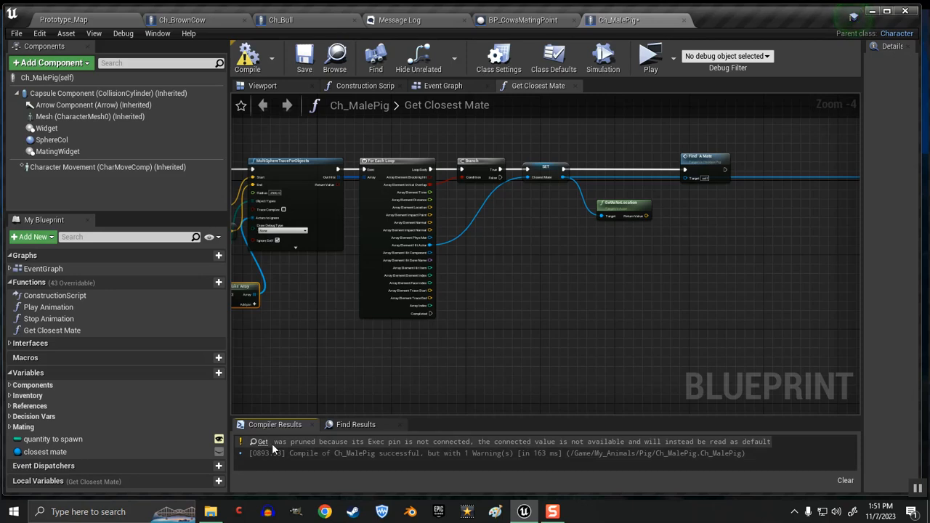
Step: Move to Ch_MalePig's Event Graph and scroll to the Mating section
{"action": "left_click", "coordinate": [443, 86]}
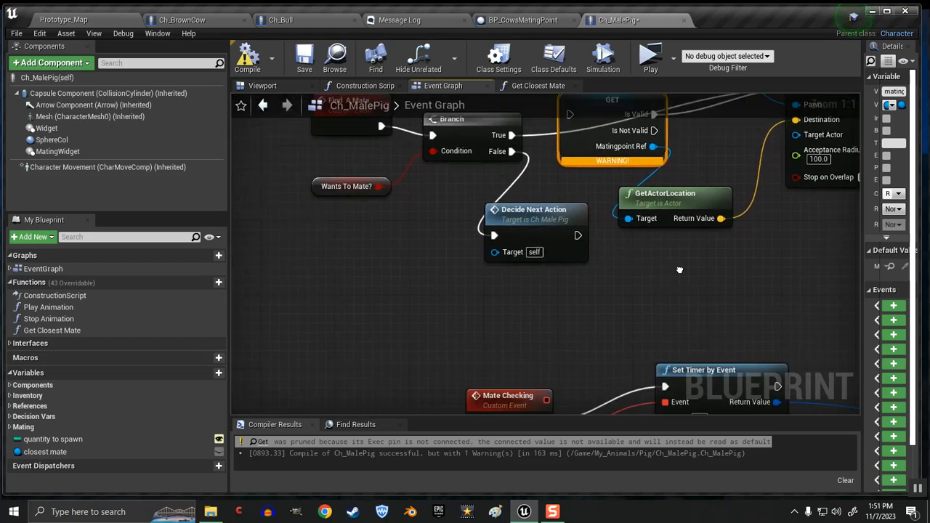
{"action": "scroll", "scroll_direction": "down", "scroll_amount": 3}
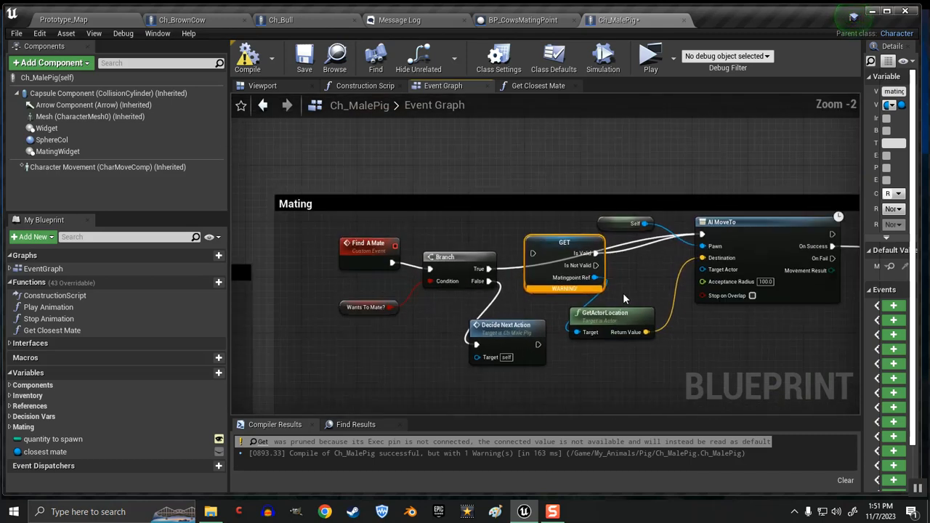
{"action": "scroll", "scroll_direction": "down", "scroll_amount": 3}
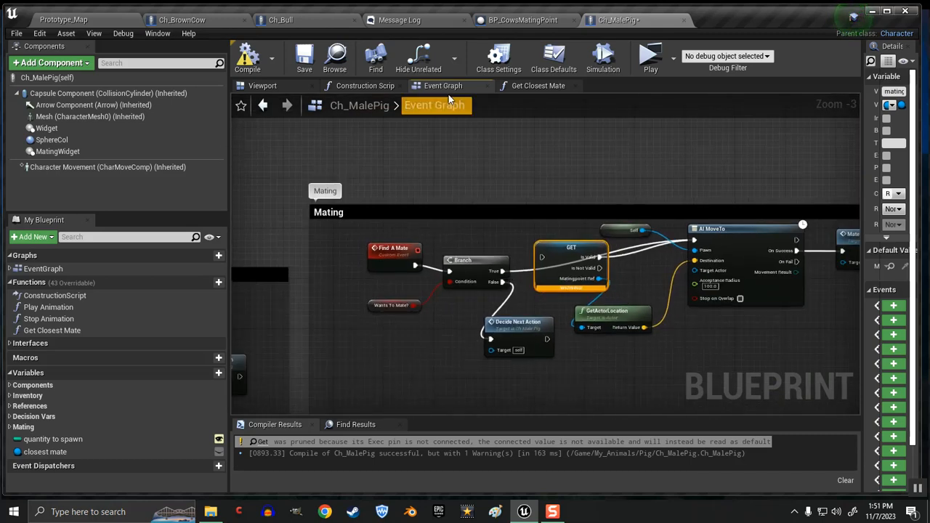
Step: In Get Closest Mate, feed SET Closest Mate into Find A Mate and the Return Node
{"action": "left_click", "coordinate": [537, 85]}
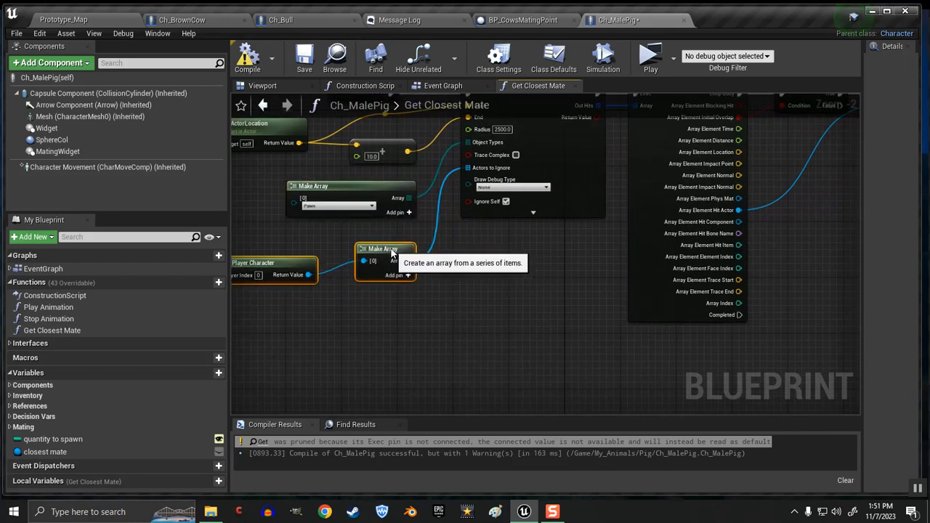
{"action": "scroll", "scroll_direction": "down", "scroll_amount": 3}
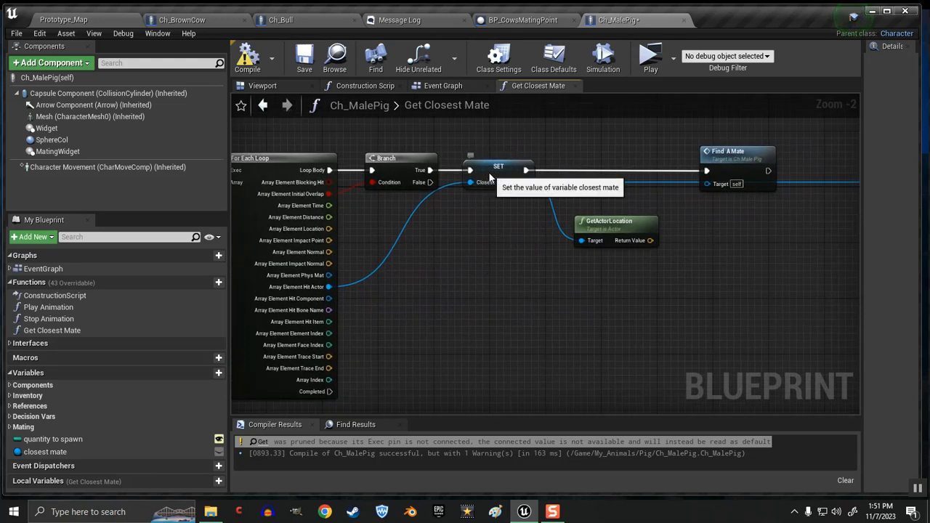
{"action": "left_click", "coordinate": [498, 170]}
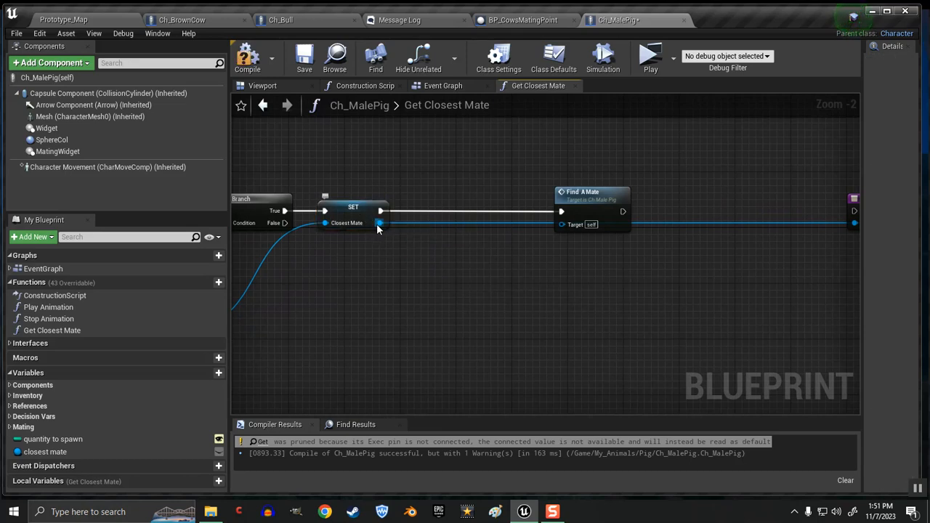
{"action": "mouse_move", "coordinate": [351, 210]}
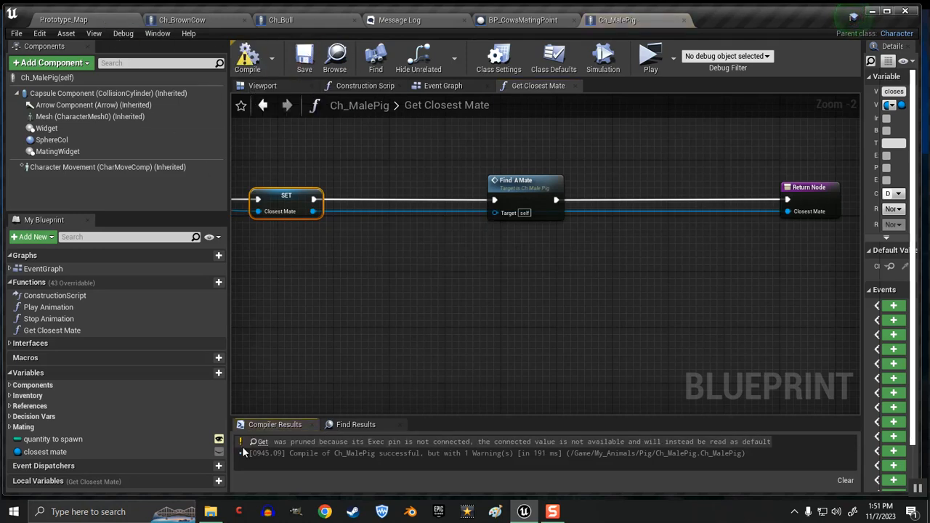
Step: Have Find A Mate use Closest Mate's location for AI MoveTo, then return to Prototype_Map
{"action": "left_click", "coordinate": [443, 86]}
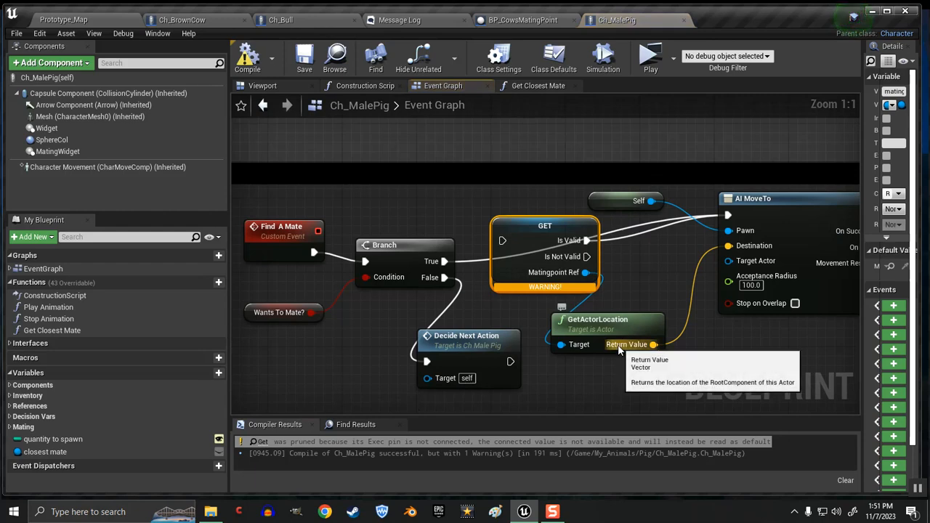
{"action": "mouse_move", "coordinate": [530, 275]}
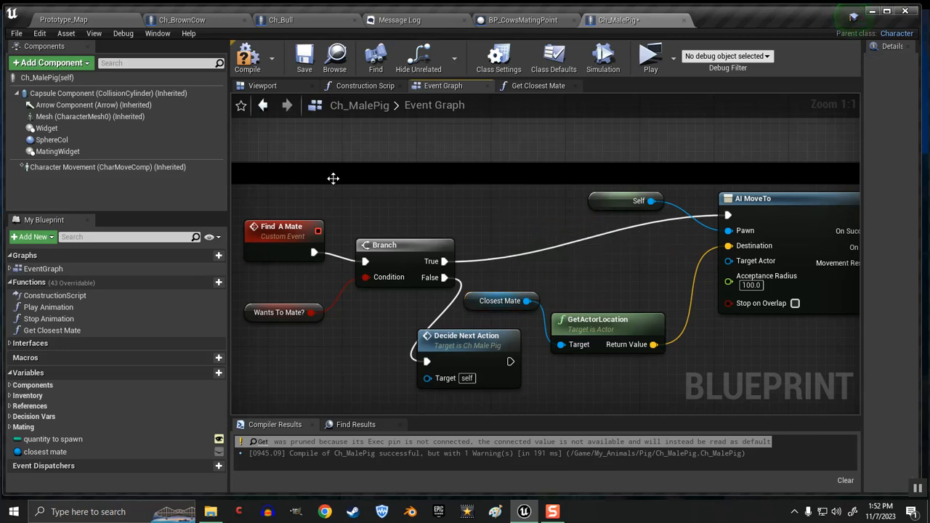
{"action": "left_click", "coordinate": [304, 58]}
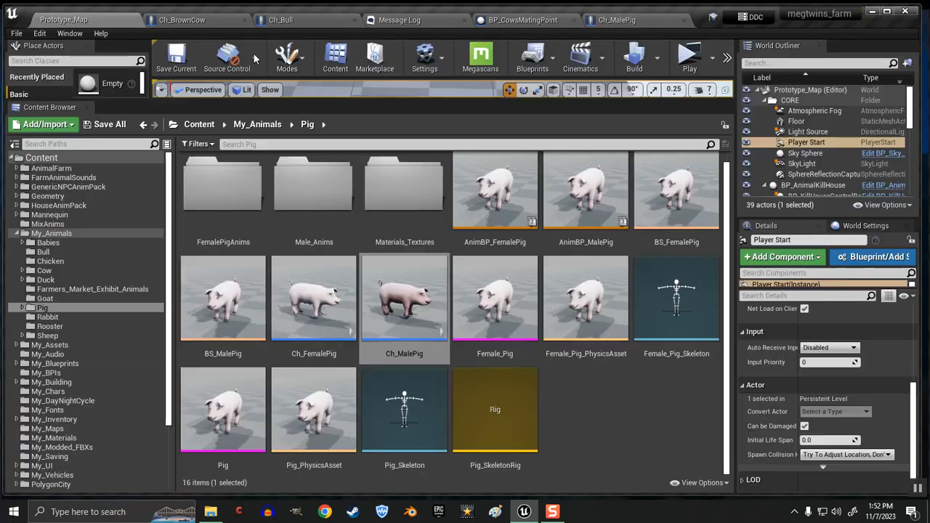
Step: Play the farm level and place the male pig from the inventory into the pen
{"action": "left_click", "coordinate": [688, 54]}
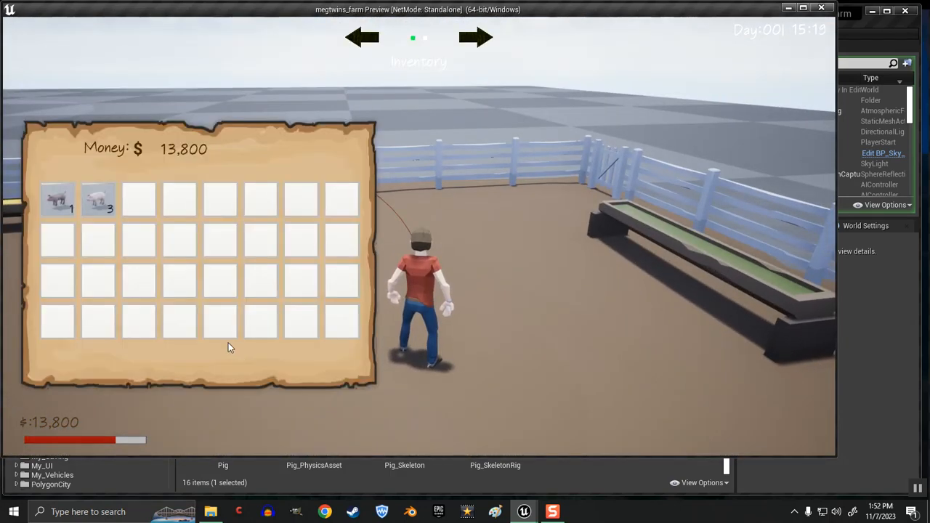
{"action": "left_click", "coordinate": [57, 199]}
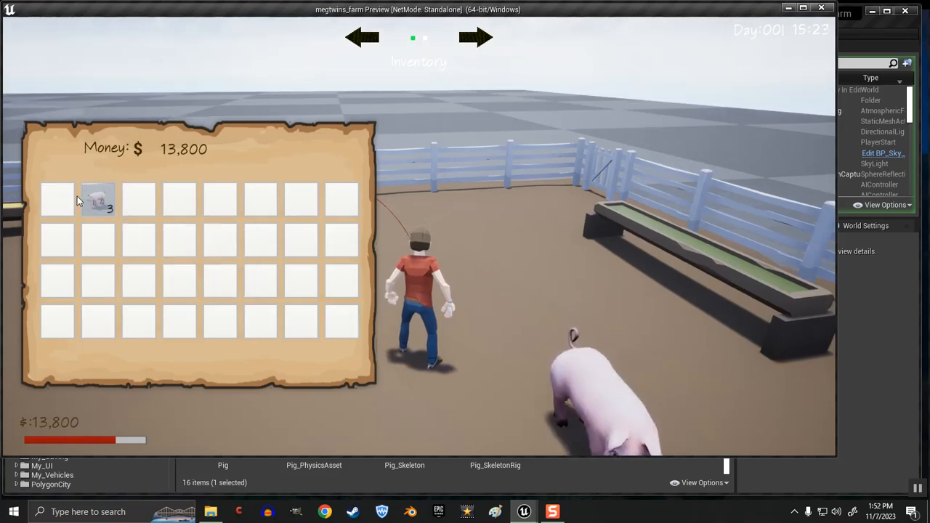
Step: Watch the placed pig in the preview, then stop play and return to the level editor
{"action": "left_click", "coordinate": [97, 199]}
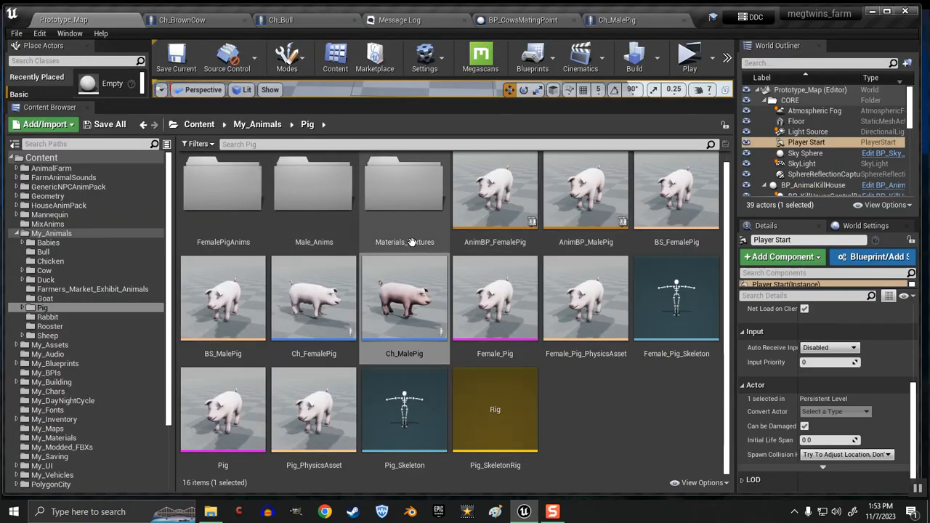
{"action": "mouse_move", "coordinate": [616, 19]}
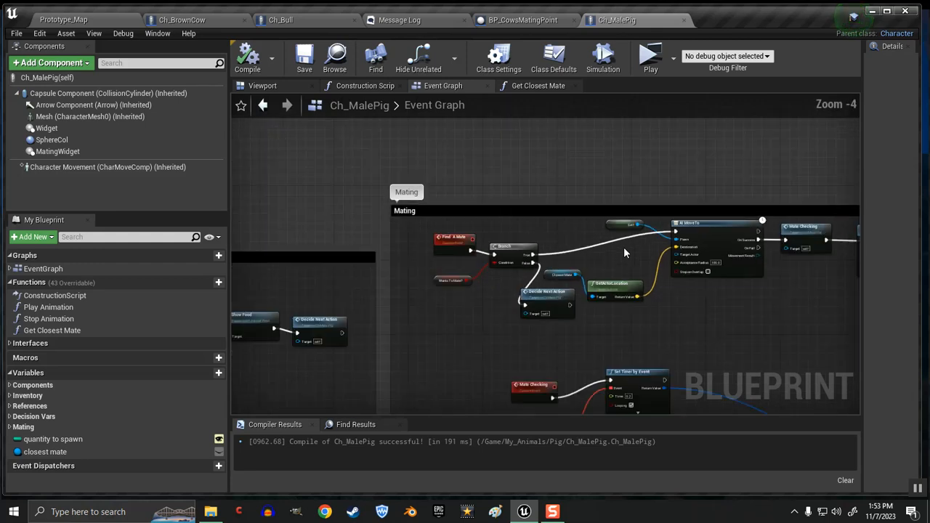
Step: Inspect the SET Closest Mate node in the Get Closest Mate function graph
{"action": "scroll", "scroll_direction": "up", "scroll_amount": 3}
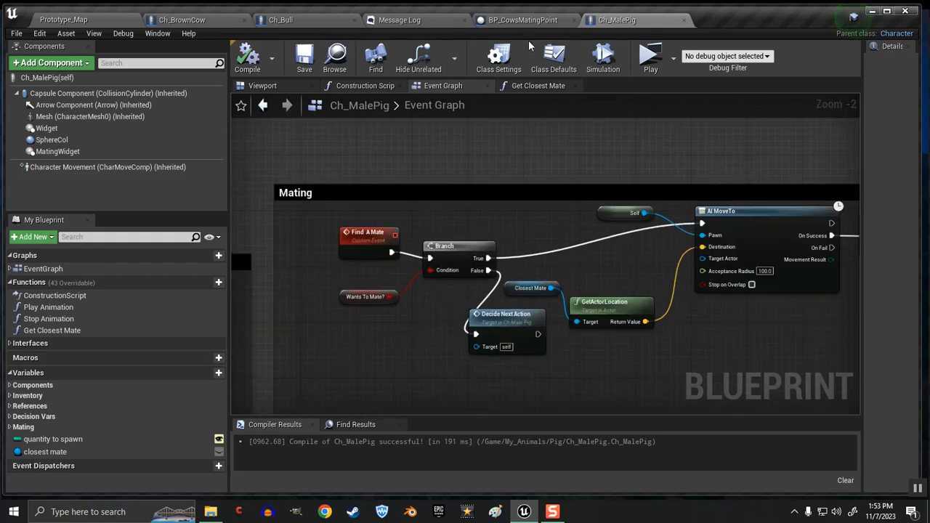
{"action": "mouse_move", "coordinate": [516, 93]}
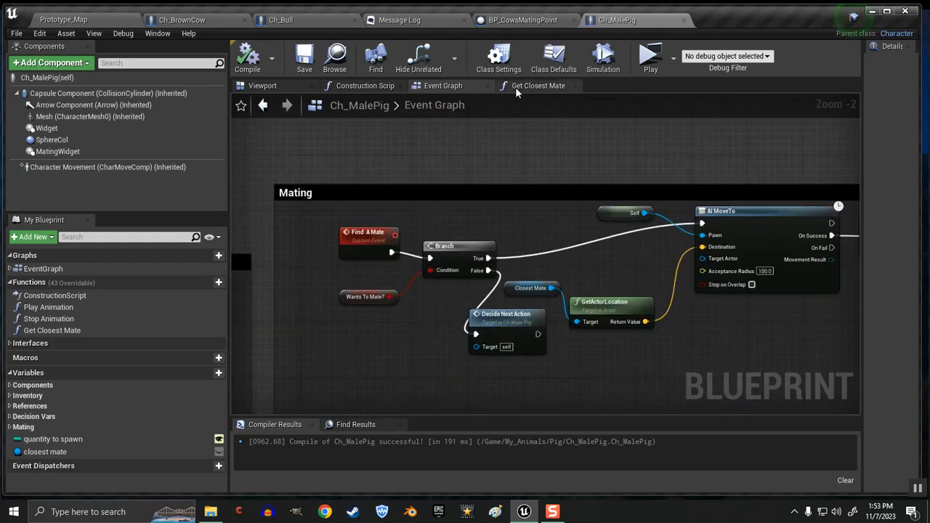
{"action": "left_click", "coordinate": [538, 86]}
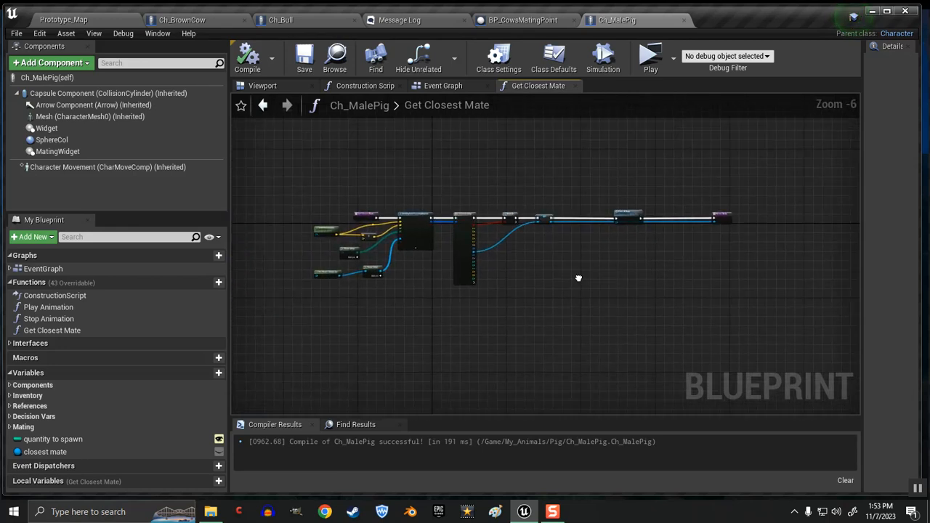
{"action": "left_click_drag", "start_coordinate": [578, 279], "coordinate": [520, 258]}
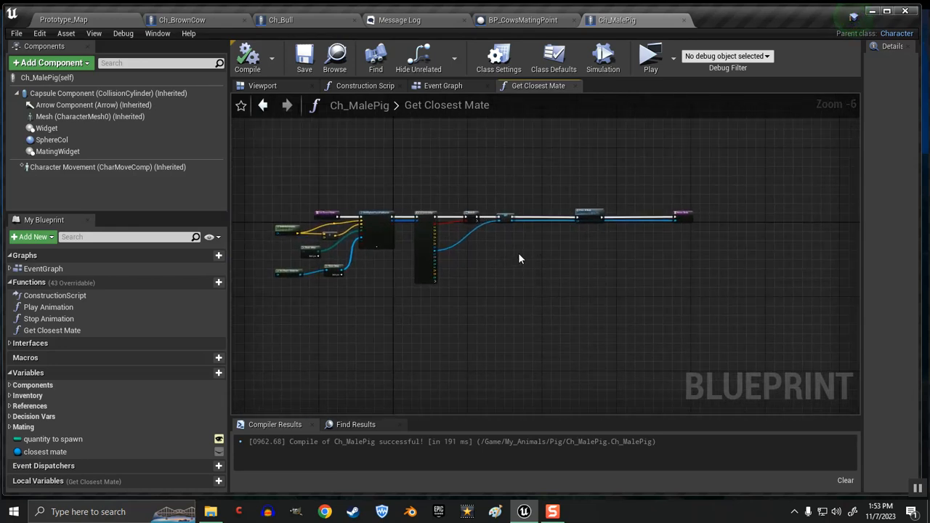
{"action": "scroll", "scroll_direction": "up", "scroll_amount": 3}
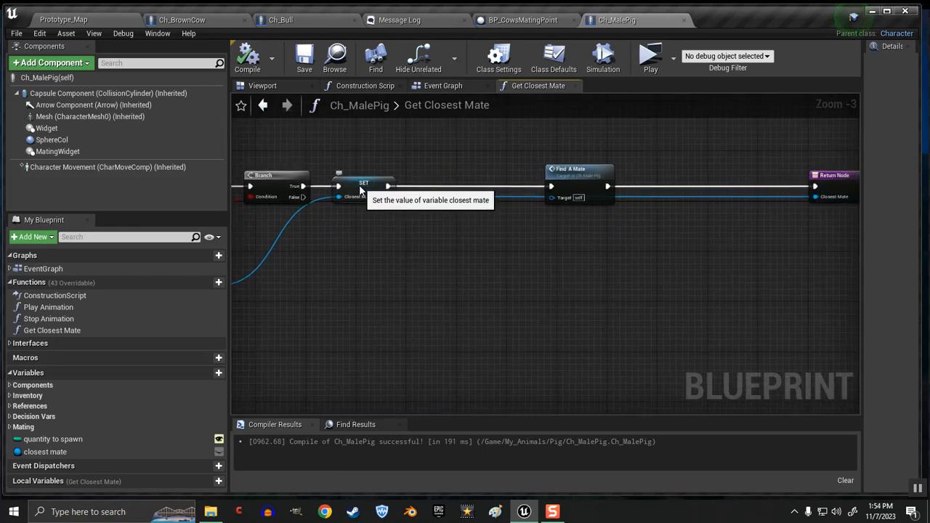
{"action": "left_click", "coordinate": [363, 185]}
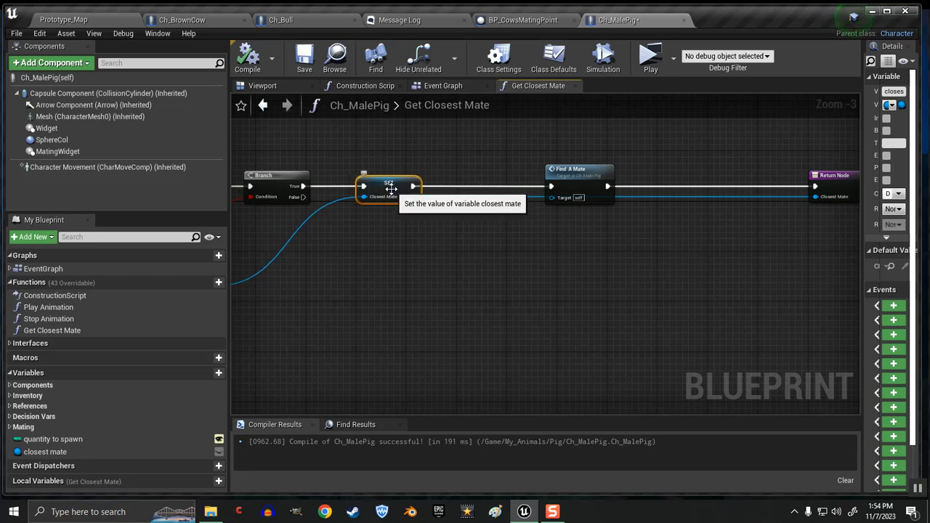
{"action": "mouse_move", "coordinate": [390, 186]}
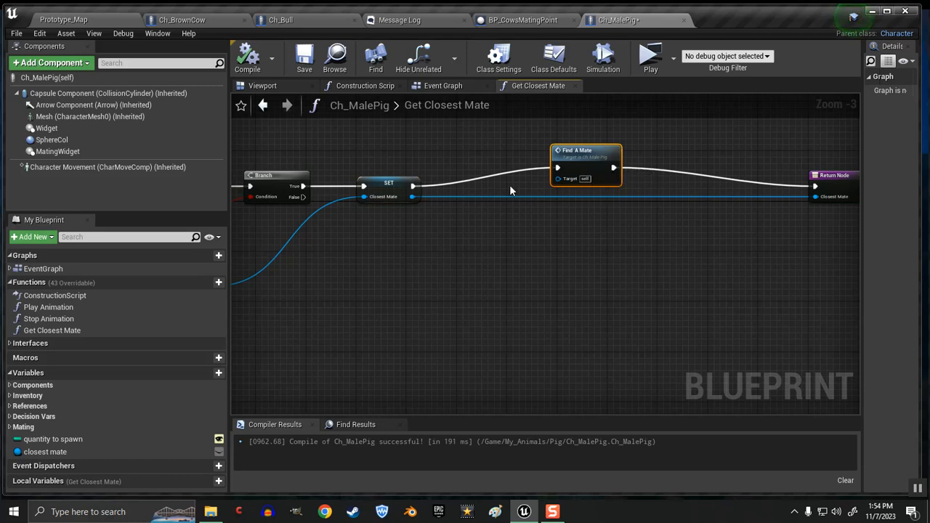
{"action": "mouse_move", "coordinate": [388, 186]}
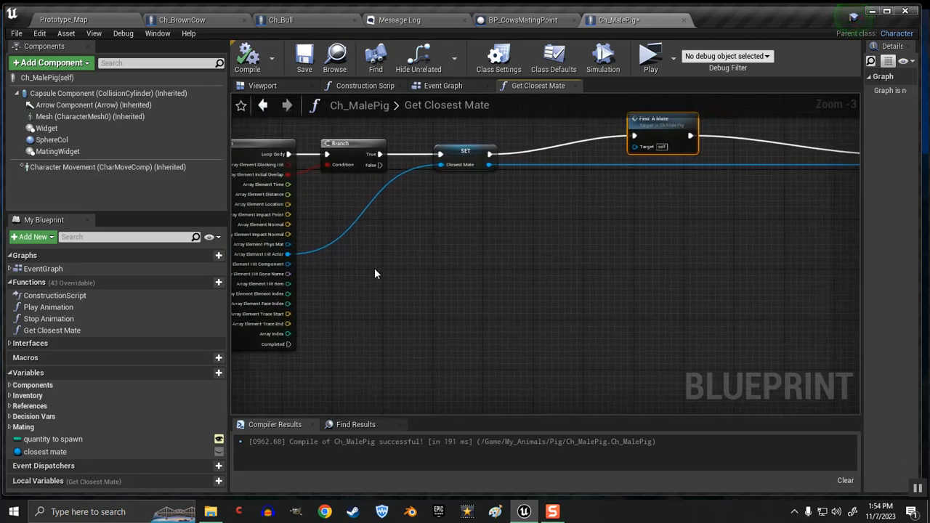
{"action": "mouse_move", "coordinate": [287, 254]}
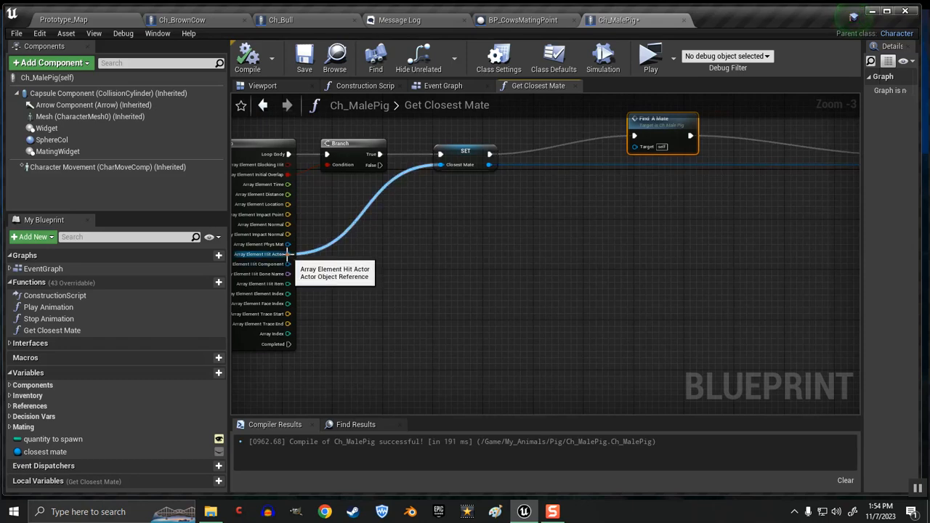
Step: Reposition Find A Mate between SET and Return Node, then return to the farm level
{"action": "left_click_drag", "start_coordinate": [289, 253], "coordinate": [494, 247]}
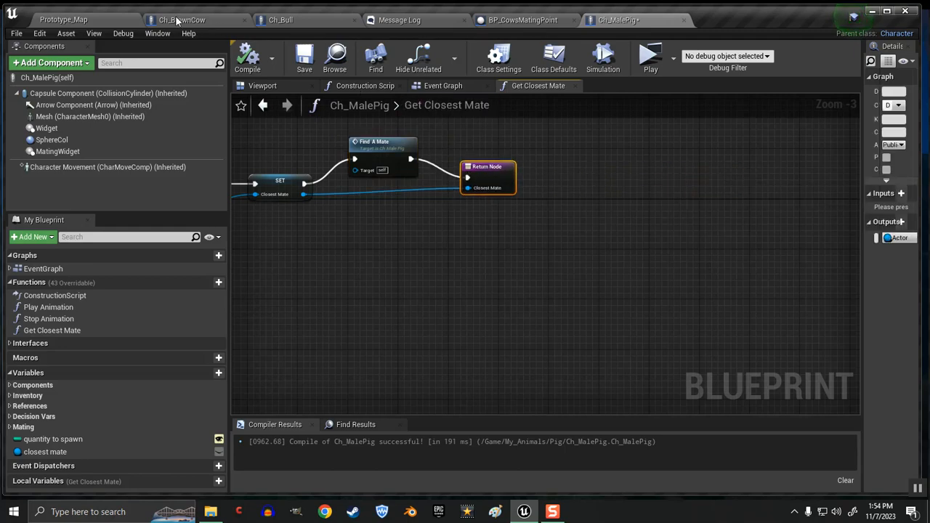
{"action": "left_click", "coordinate": [64, 20]}
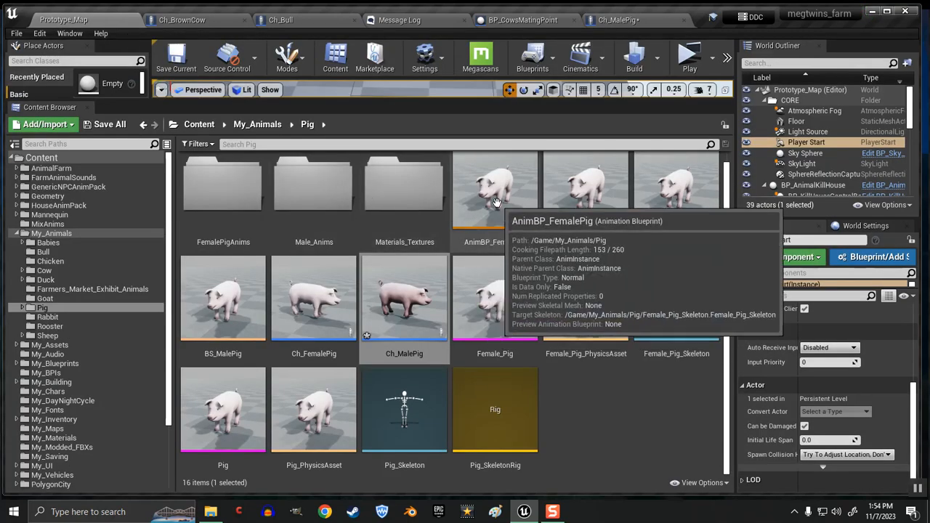
{"action": "mouse_move", "coordinate": [629, 25]}
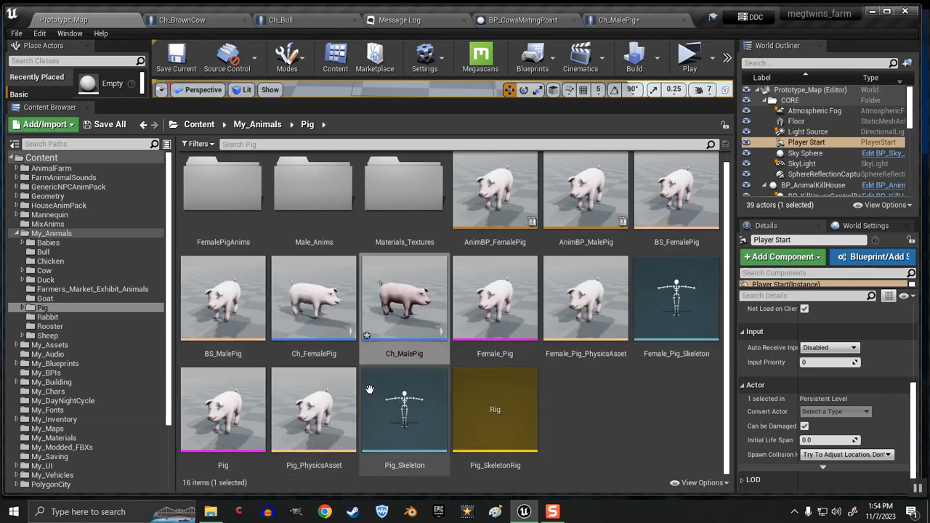
{"action": "mouse_move", "coordinate": [314, 298]}
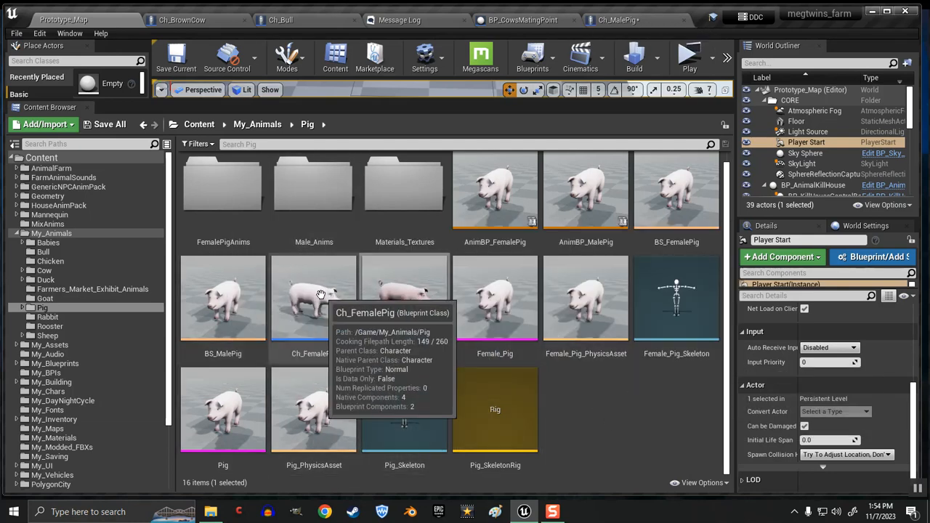
Step: Review the Ch_FemalePig event graph, return to the level and start a play preview
{"action": "double_click", "coordinate": [313, 297]}
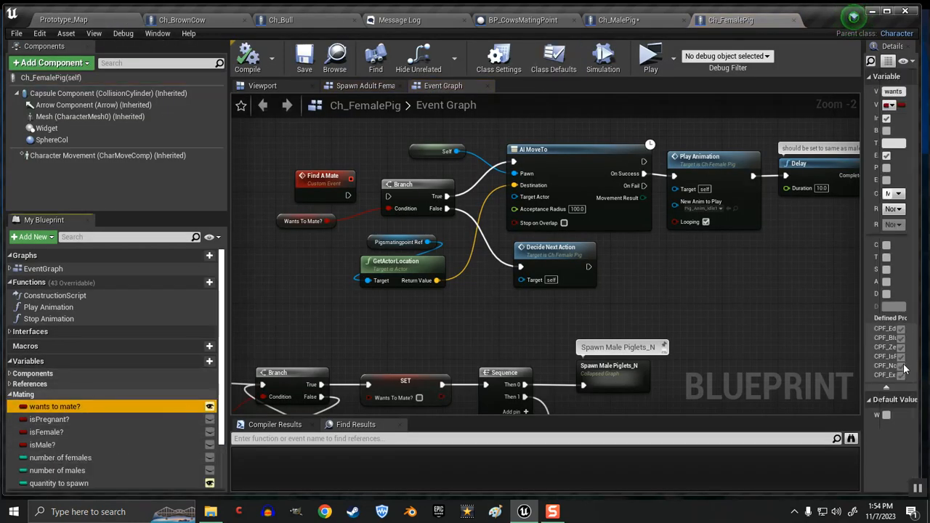
{"action": "left_click", "coordinate": [248, 58]}
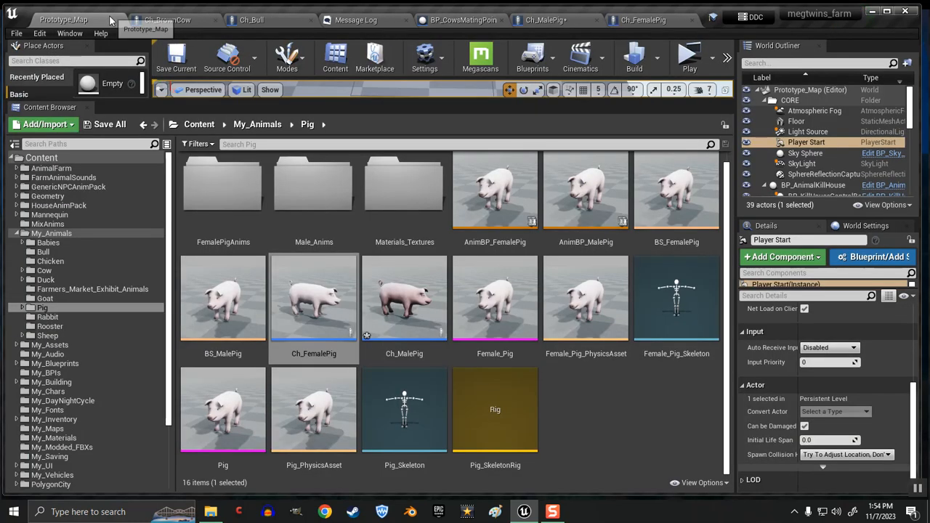
{"action": "left_click", "coordinate": [687, 58]}
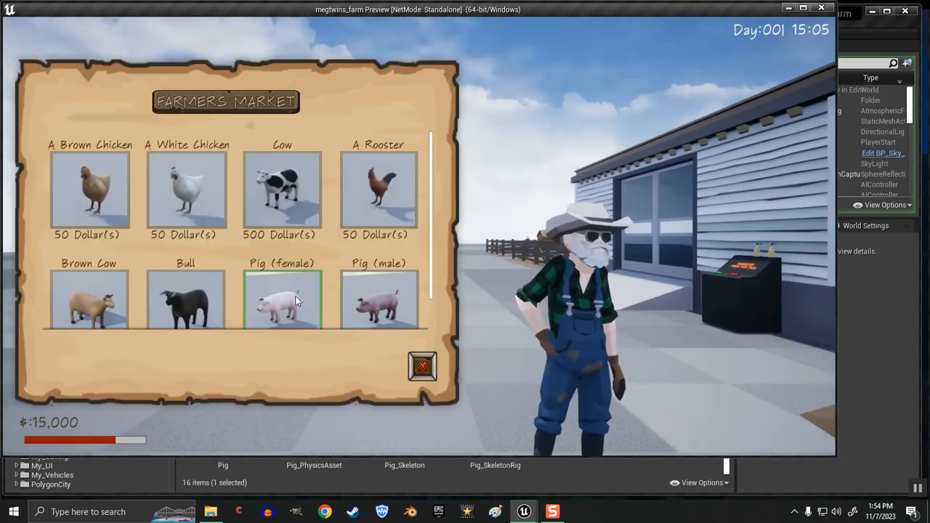
Step: Buy a pig at the Farmers Market and place the male pig from the inventory
{"action": "left_click", "coordinate": [379, 300]}
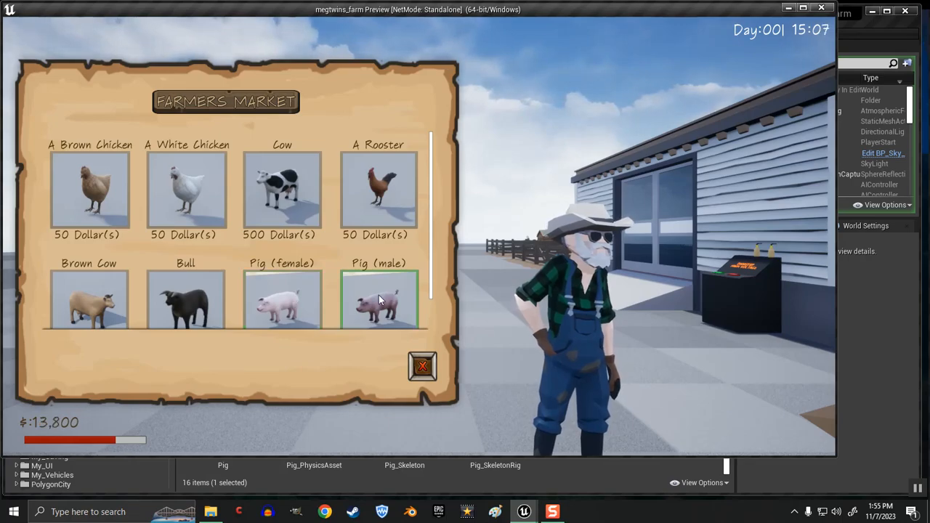
{"action": "left_click", "coordinate": [423, 366]}
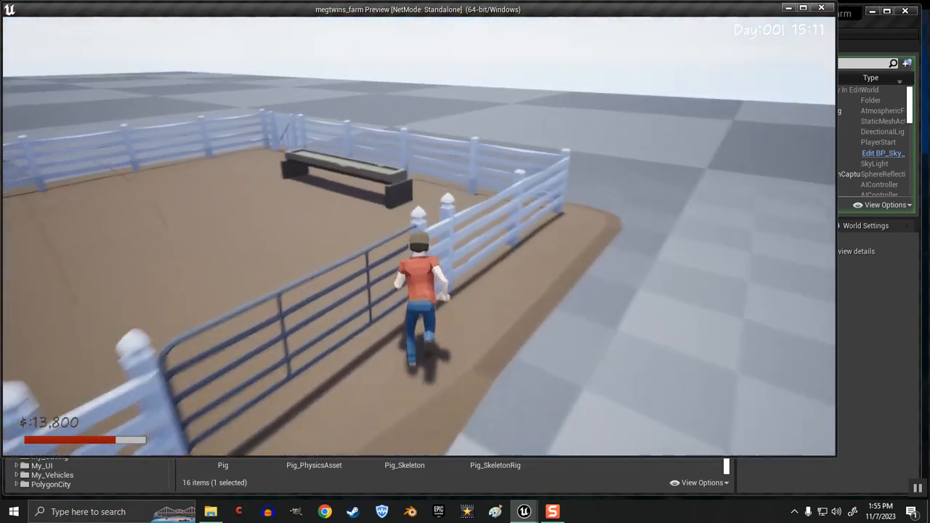
{"action": "mouse_move", "coordinate": [418, 291]}
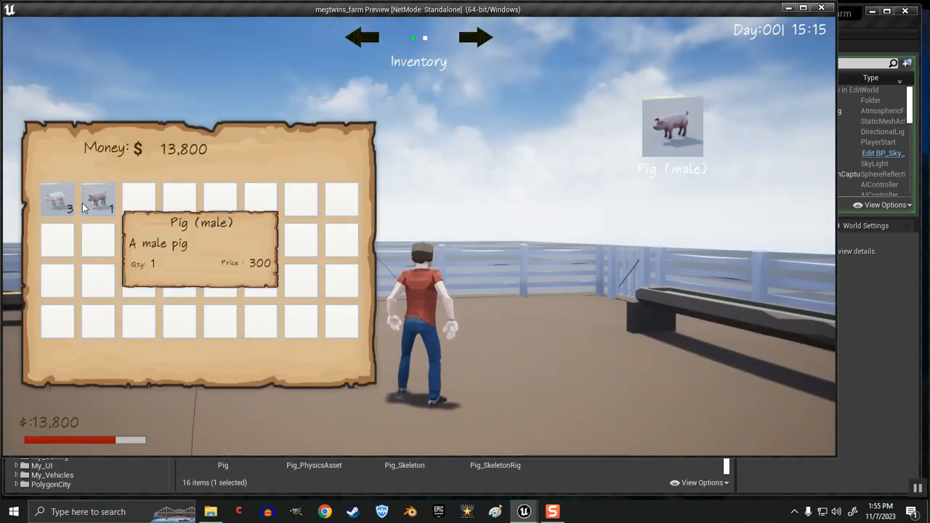
{"action": "left_click", "coordinate": [57, 200]}
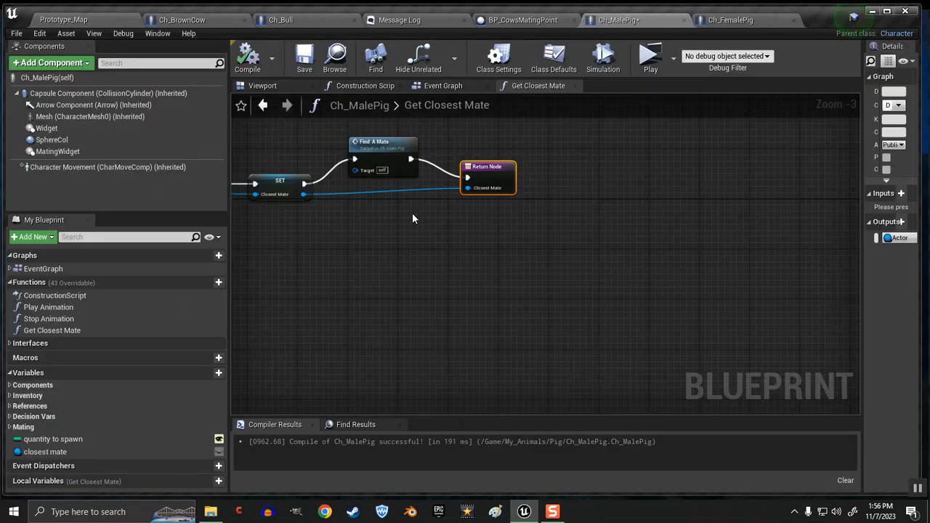
Step: Make Start Mating branch on Female Pig Ref's Wants To Mate? and compile Ch_MalePig
{"action": "left_click", "coordinate": [443, 85]}
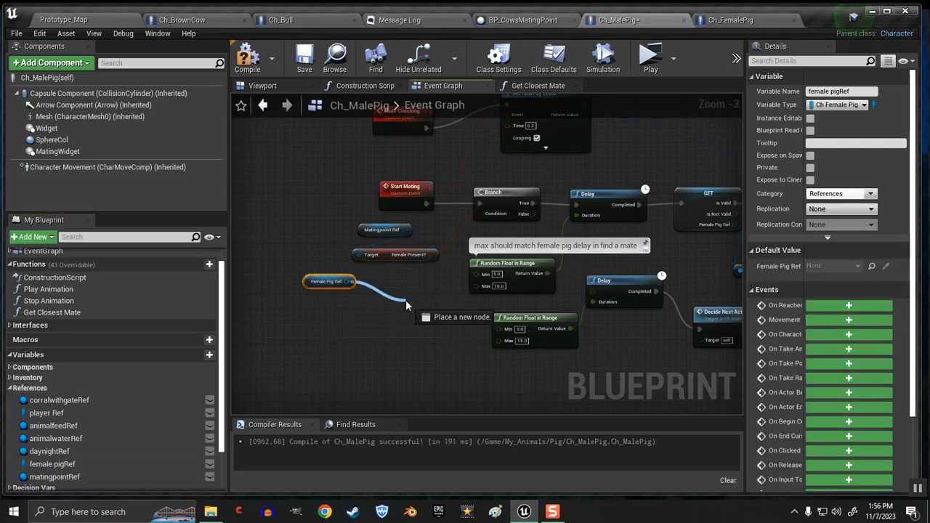
{"action": "type", "text": "wantsto"}
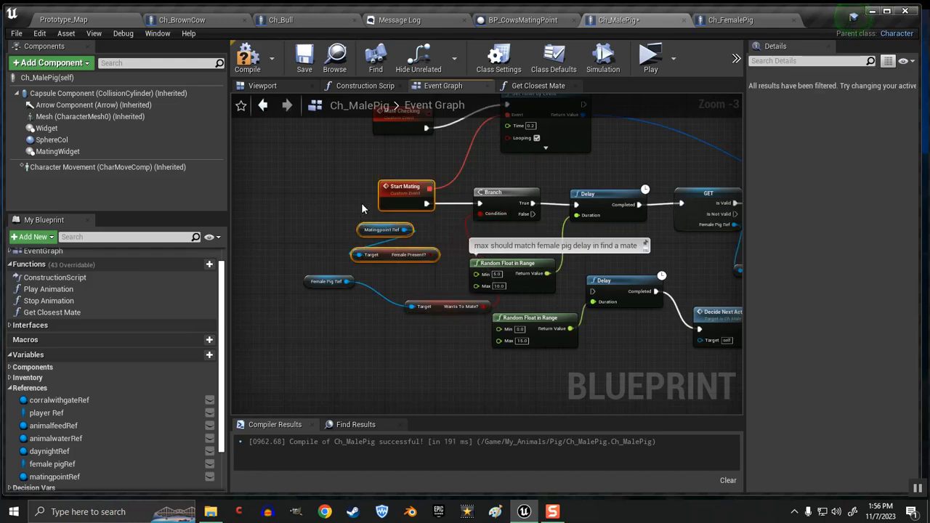
{"action": "mouse_move", "coordinate": [372, 255]}
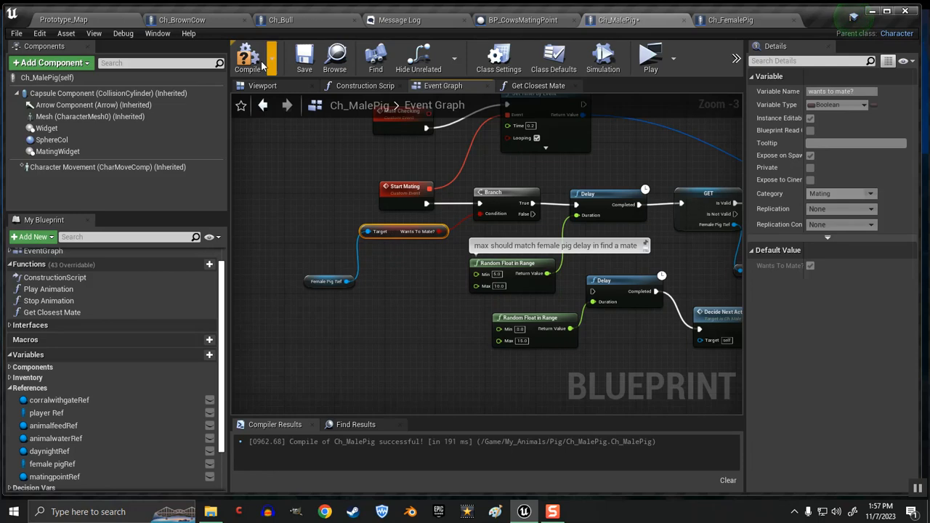
{"action": "left_click", "coordinate": [248, 57]}
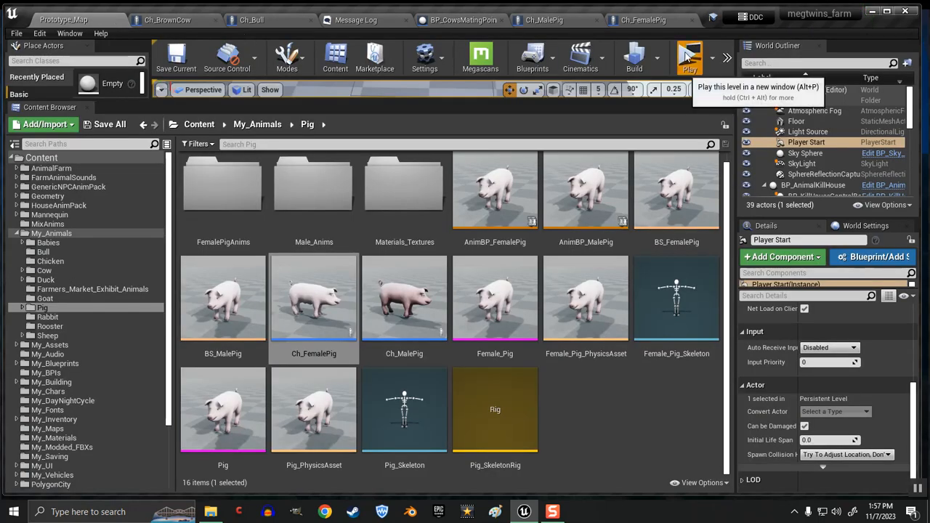
Step: Test play: buy a female pig at the market, then place the male pig from the inventory
{"action": "left_click", "coordinate": [687, 56]}
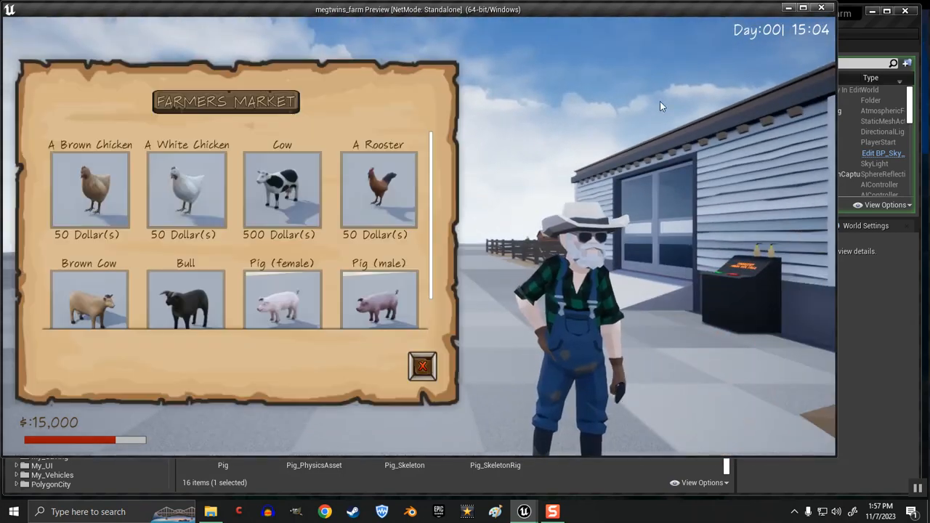
{"action": "left_click", "coordinate": [282, 300]}
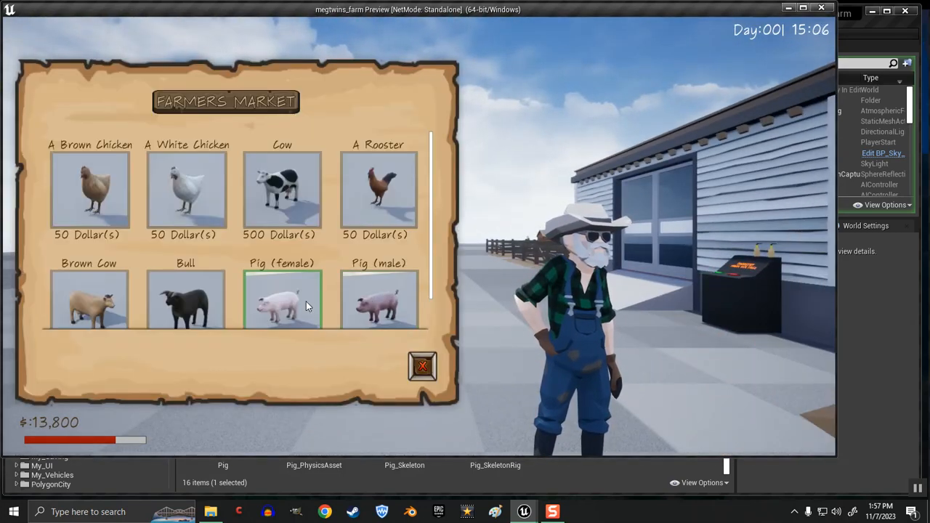
{"action": "left_click", "coordinate": [423, 366]}
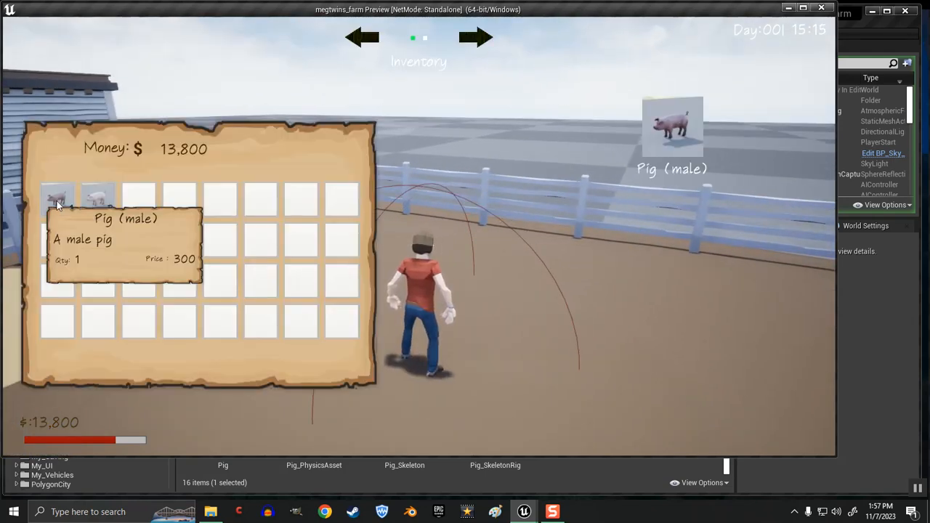
{"action": "left_click", "coordinate": [57, 200]}
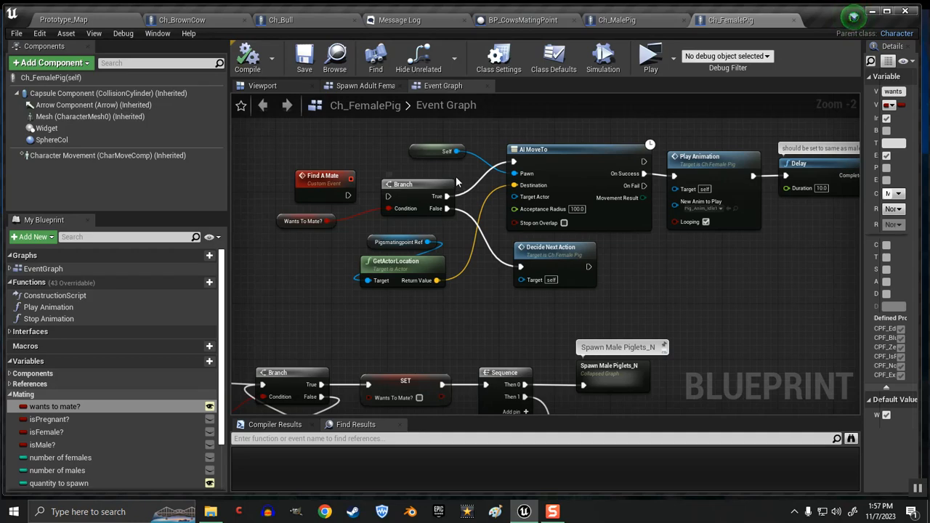
Step: Review Ch_FemalePig's Set Wants To Mate? node and compile the blueprint
{"action": "scroll", "scroll_direction": "down", "scroll_amount": 3}
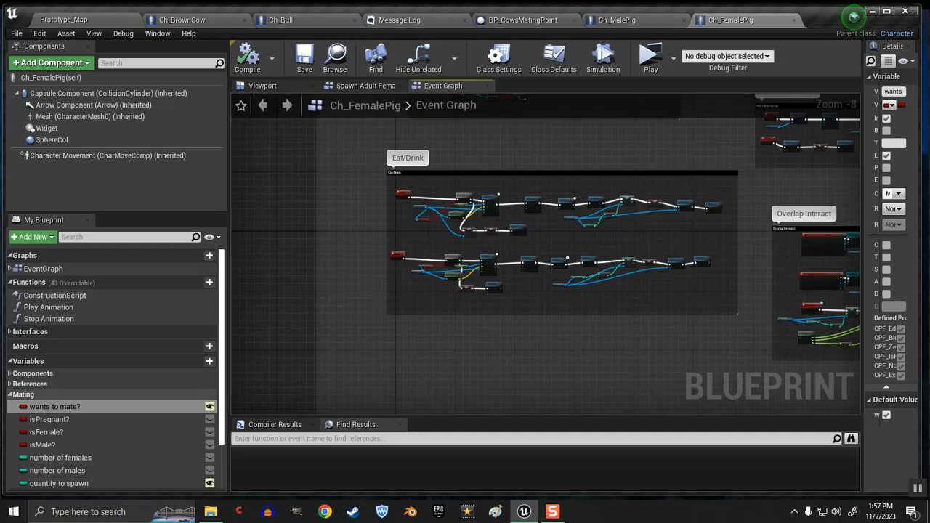
{"action": "scroll", "scroll_direction": "up", "scroll_amount": 3}
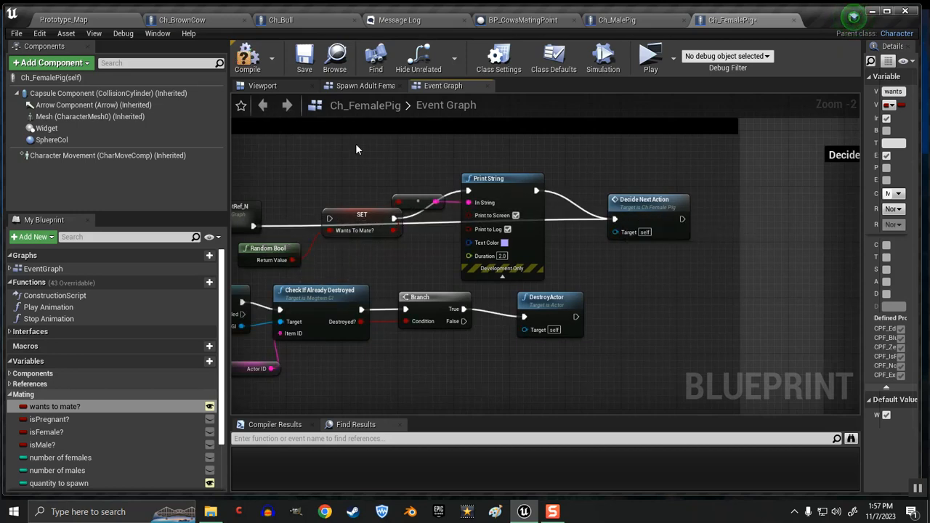
{"action": "left_click", "coordinate": [304, 57]}
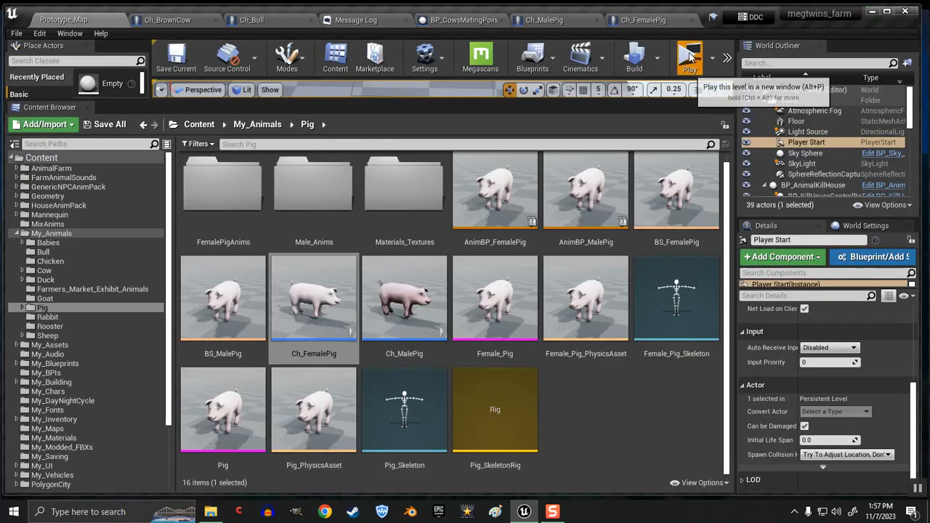
{"action": "left_click", "coordinate": [689, 57]}
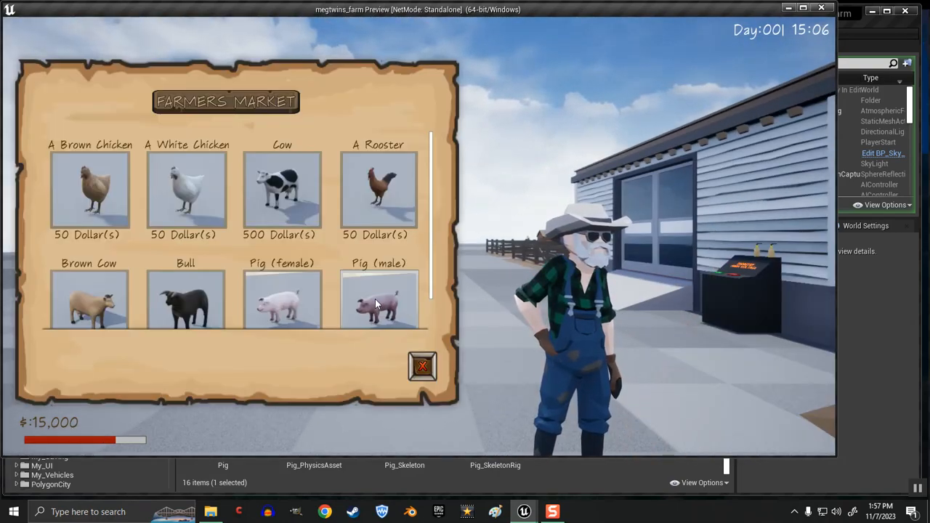
{"action": "left_click", "coordinate": [378, 300]}
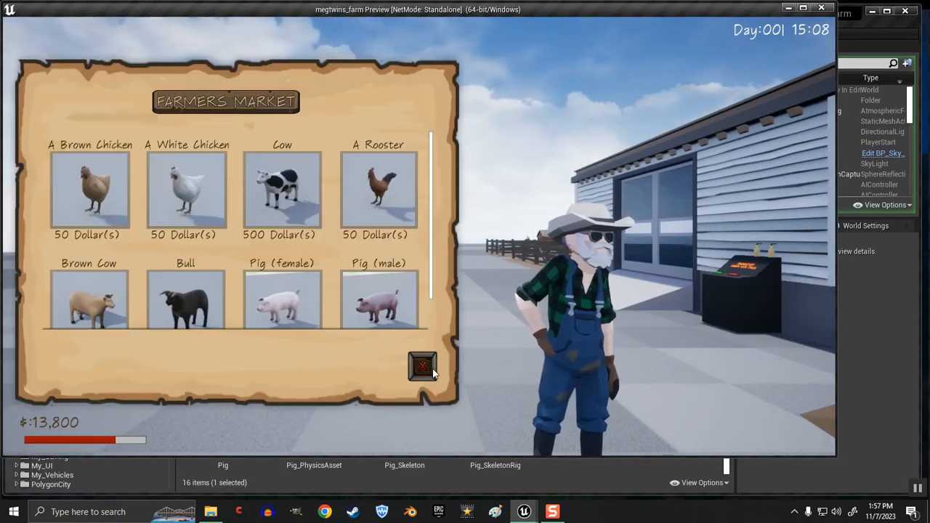
{"action": "left_click", "coordinate": [423, 365]}
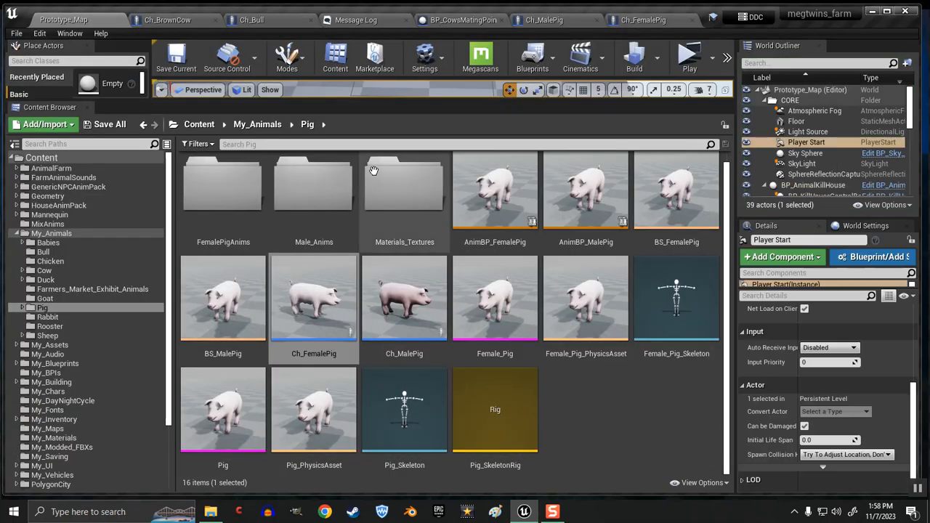
{"action": "mouse_move", "coordinate": [291, 315]}
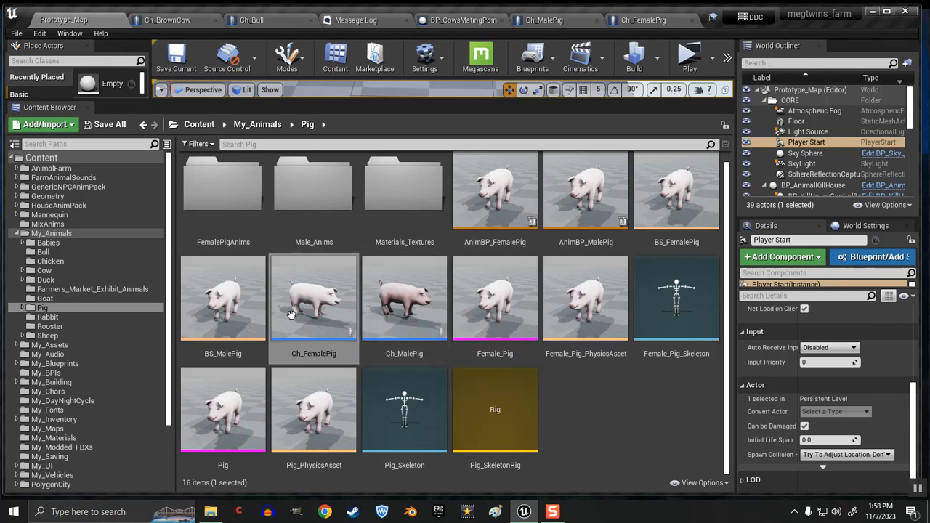
{"action": "mouse_move", "coordinate": [314, 305]}
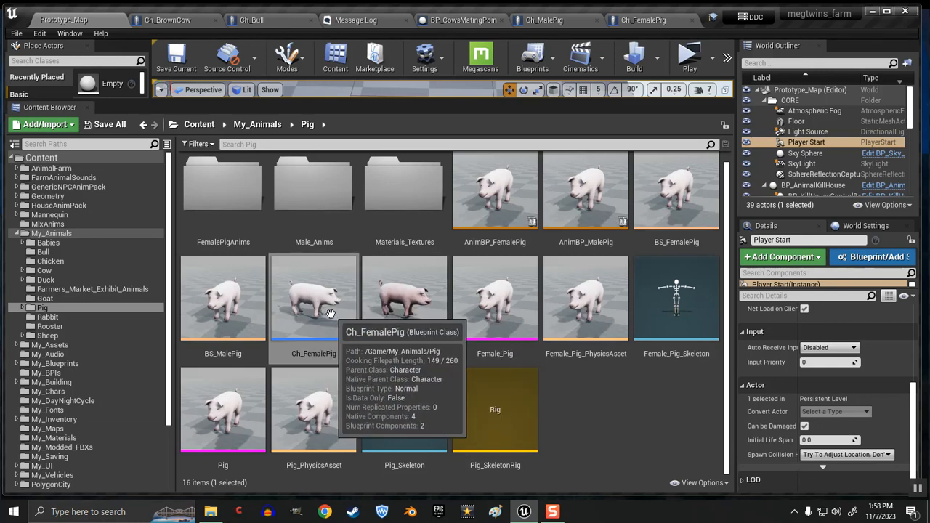
{"action": "mouse_move", "coordinate": [705, 66]}
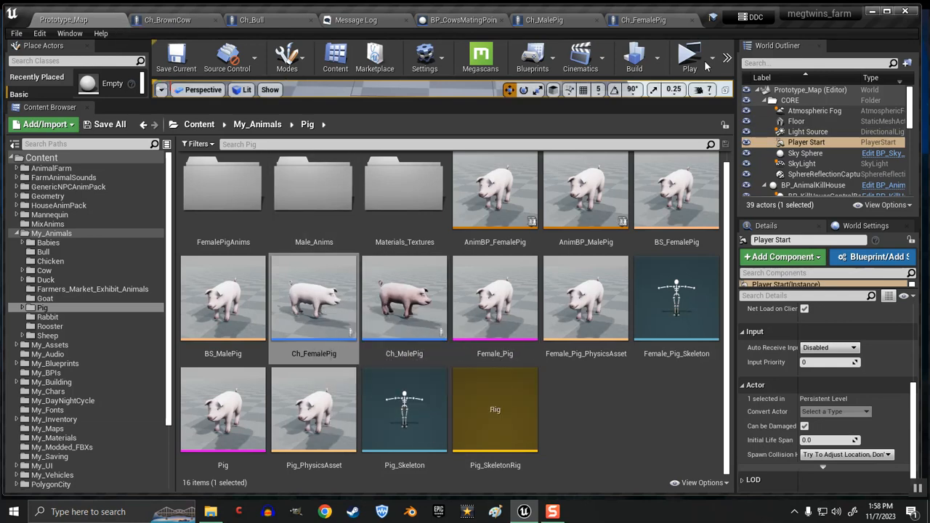
Step: Start a test play and close the Farmers Market to show the pig inventory
{"action": "left_click", "coordinate": [688, 53]}
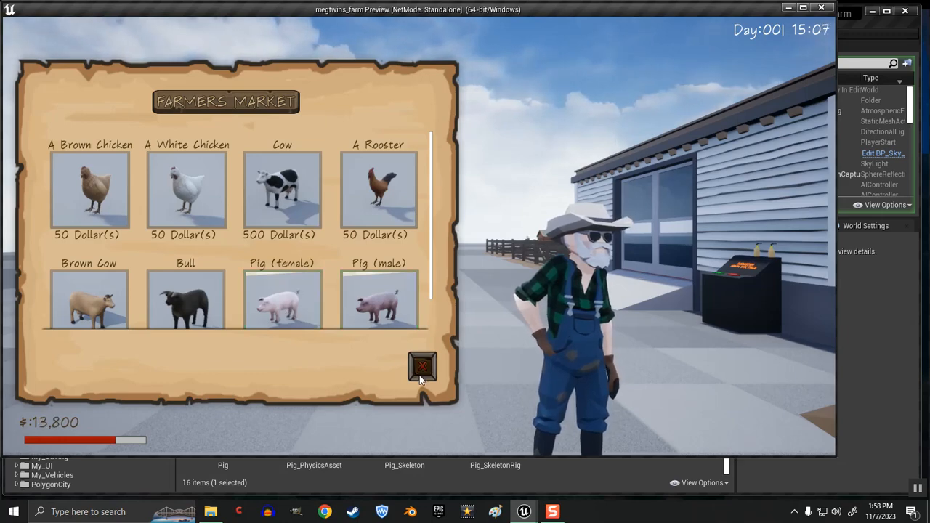
{"action": "left_click", "coordinate": [422, 367]}
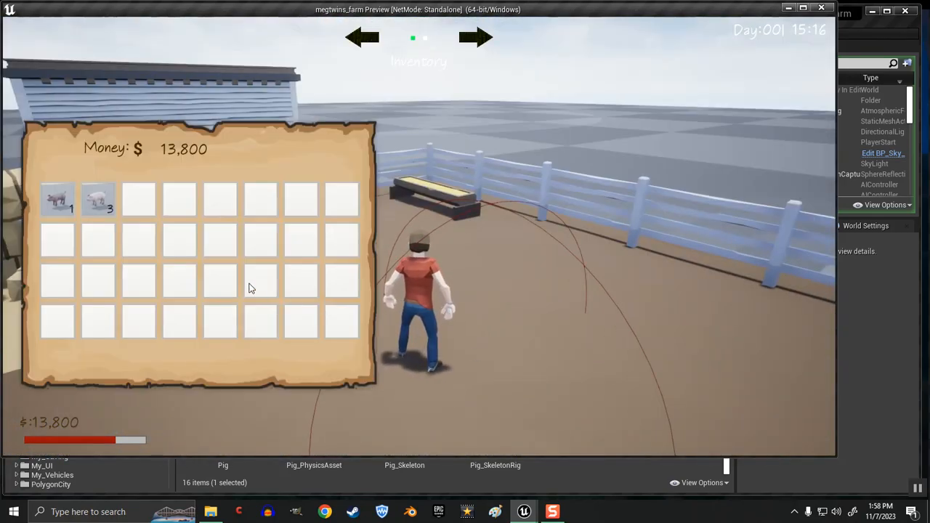
{"action": "mouse_move", "coordinate": [98, 199]}
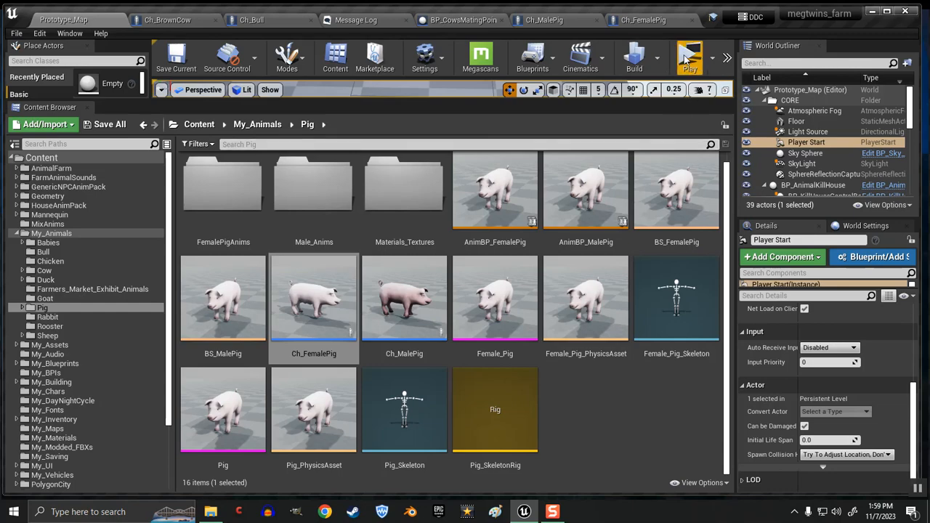
Step: Start another test play and buy a male pig at the Farmers Market
{"action": "left_click", "coordinate": [689, 59]}
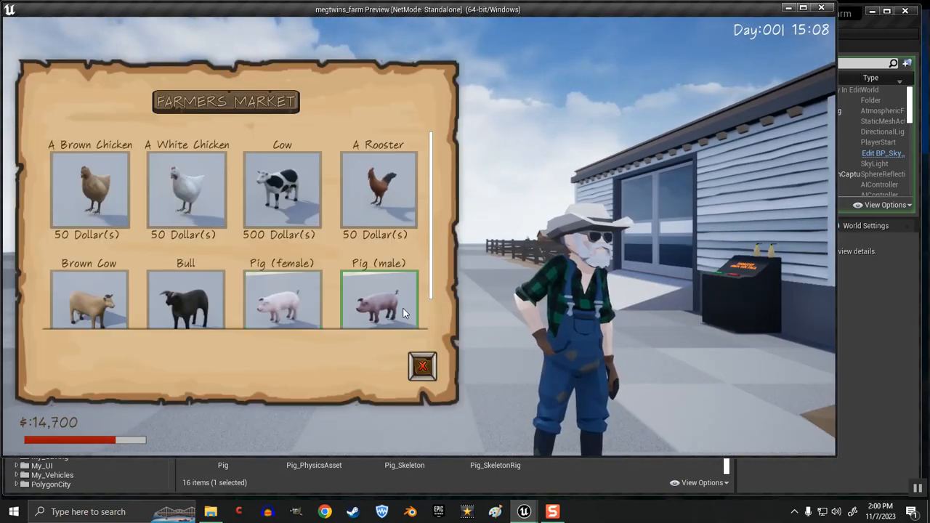
{"action": "left_click", "coordinate": [422, 366]}
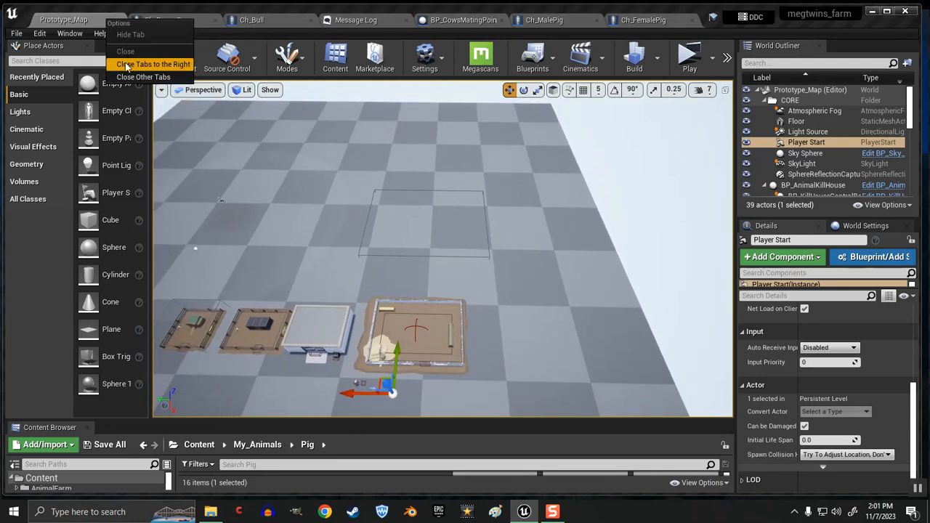
Step: Close the blueprint tabs and the Message Log, leaving only Prototype_Map open
{"action": "left_click", "coordinate": [152, 63]}
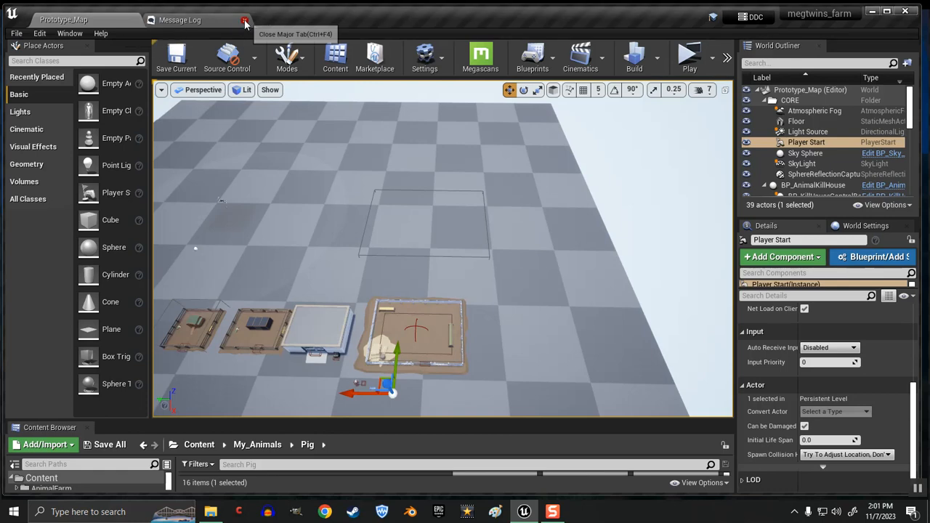
{"action": "left_click", "coordinate": [245, 19]}
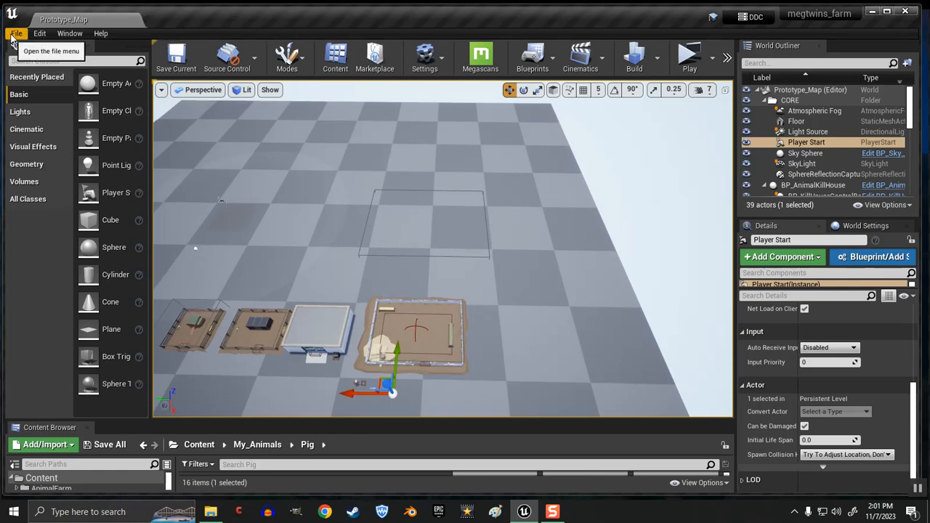